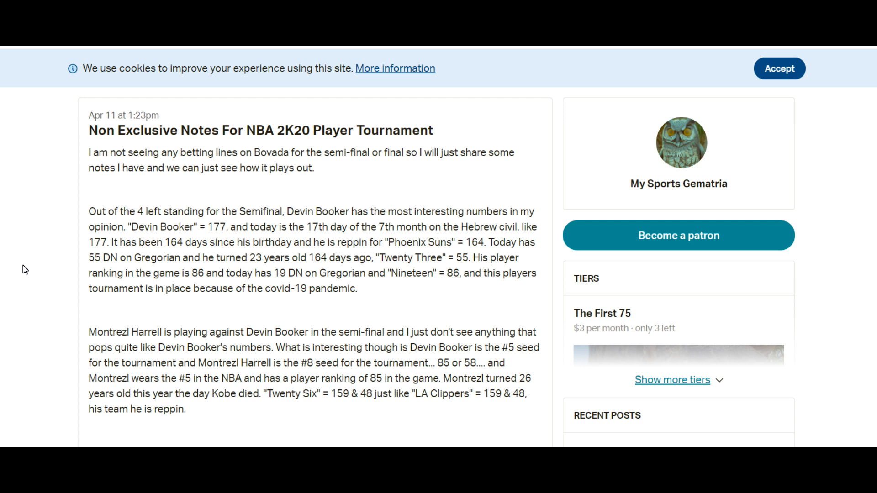
mouse_move(251, 205)
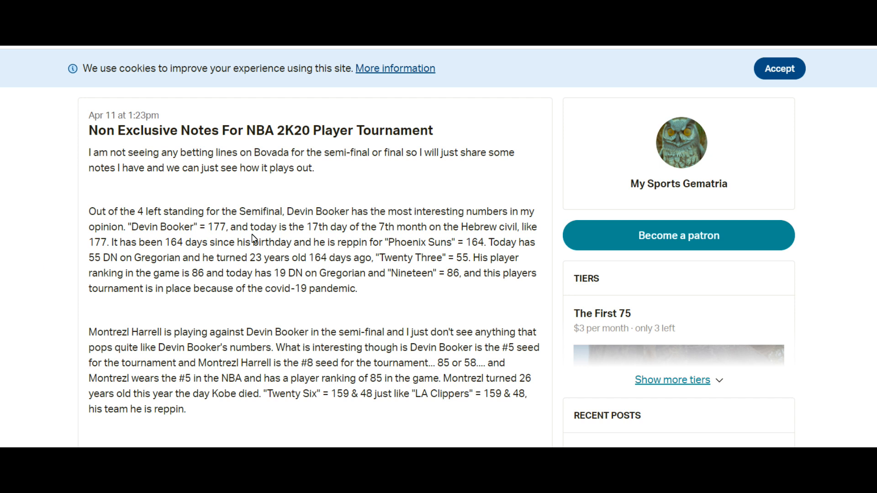
mouse_move(490, 300)
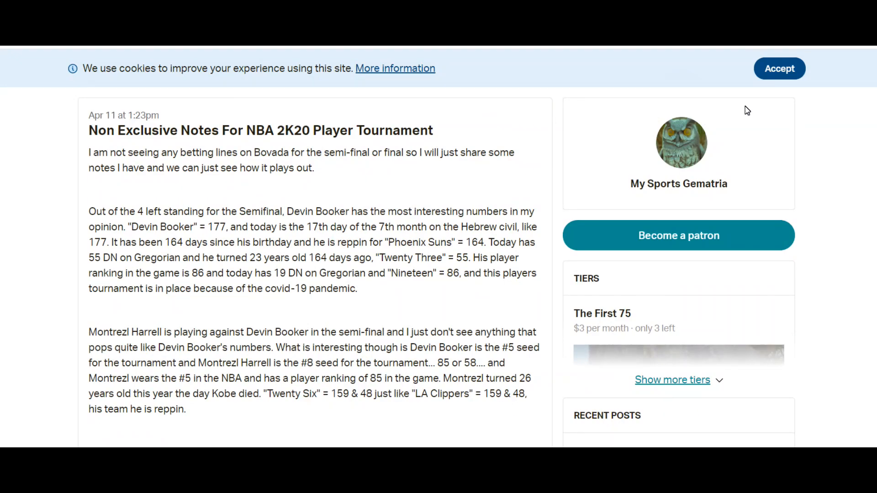
mouse_move(539, 253)
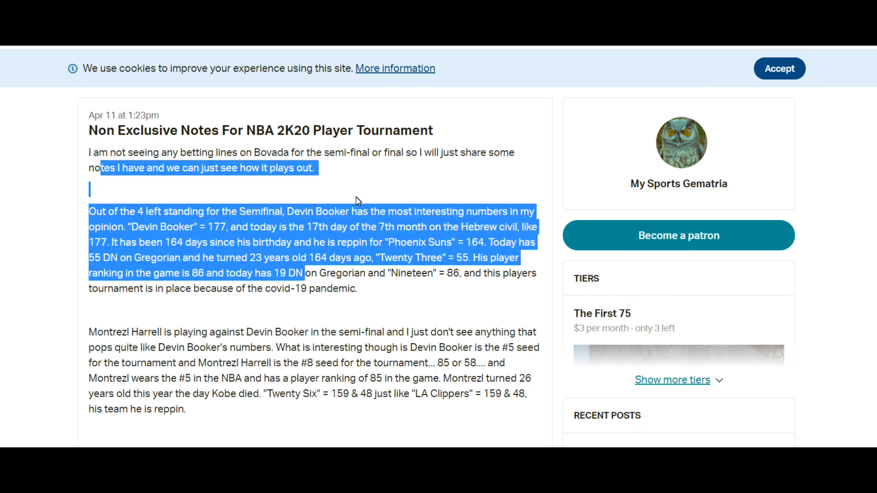
mouse_move(327, 207)
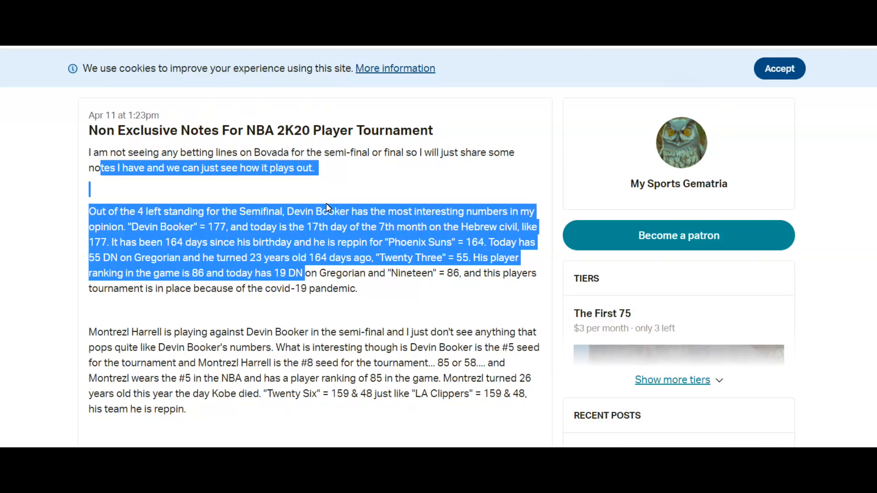
Step: Scroll through the post and highlight the phrase about betting lines on Bovada
scroll("down", 3)
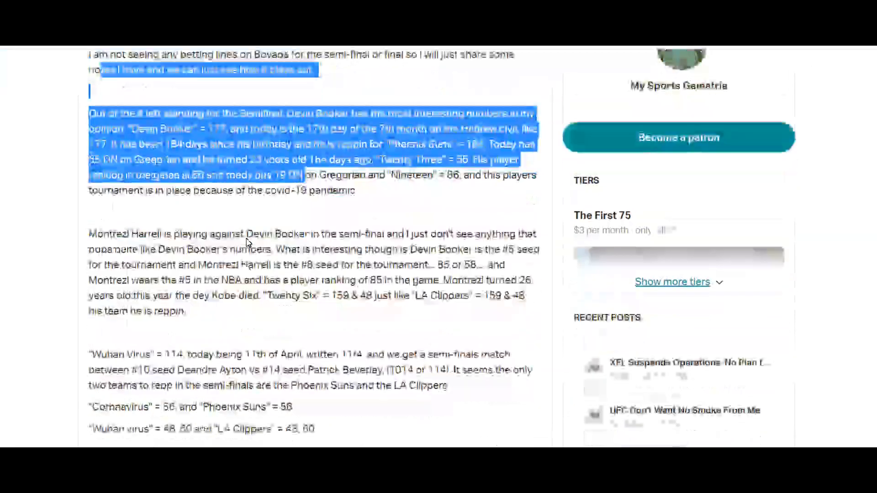
scroll("down", 3)
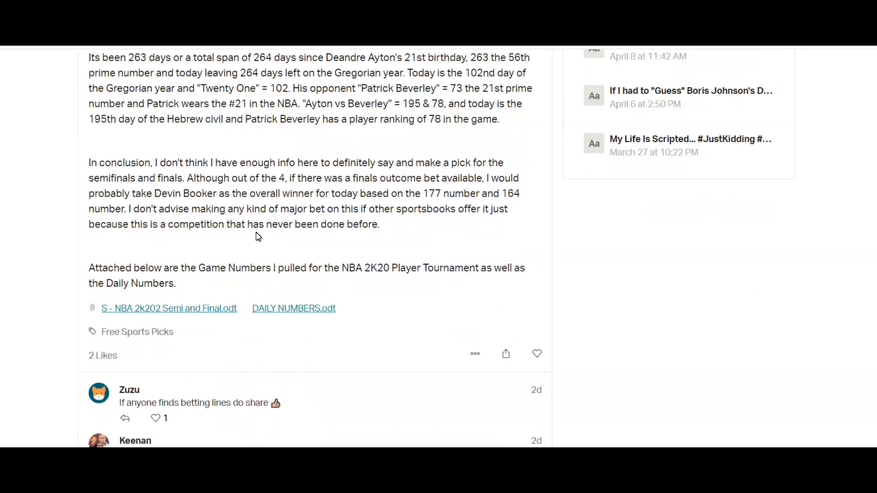
scroll("down", 3)
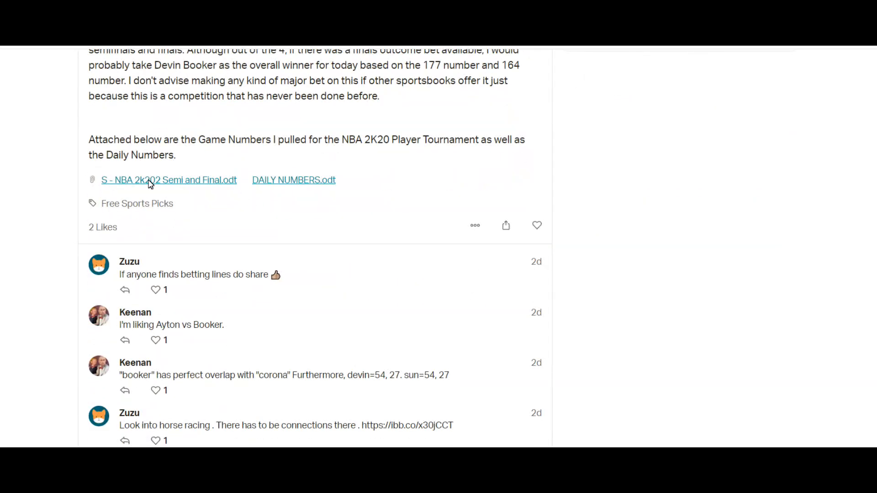
mouse_move(171, 182)
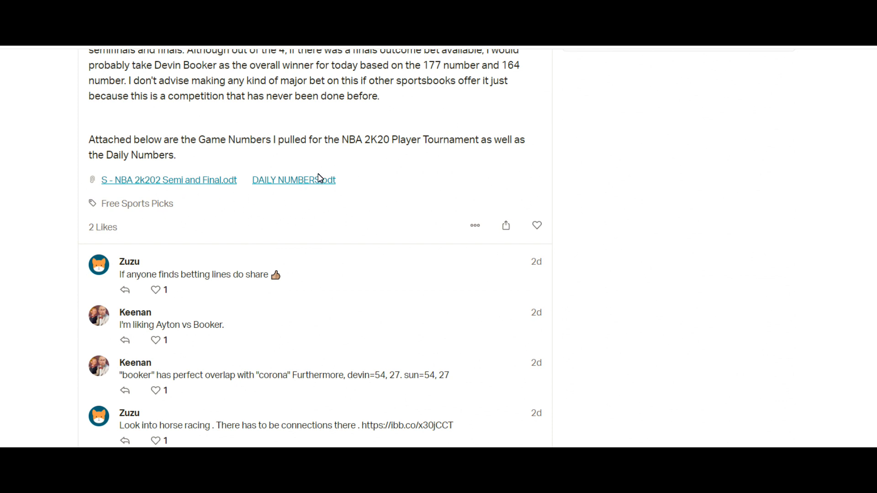
scroll("down", 3)
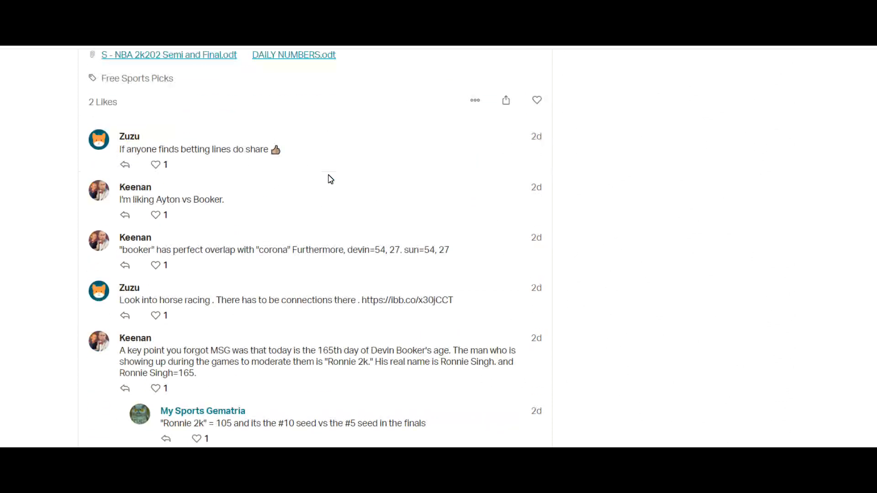
scroll("down", 3)
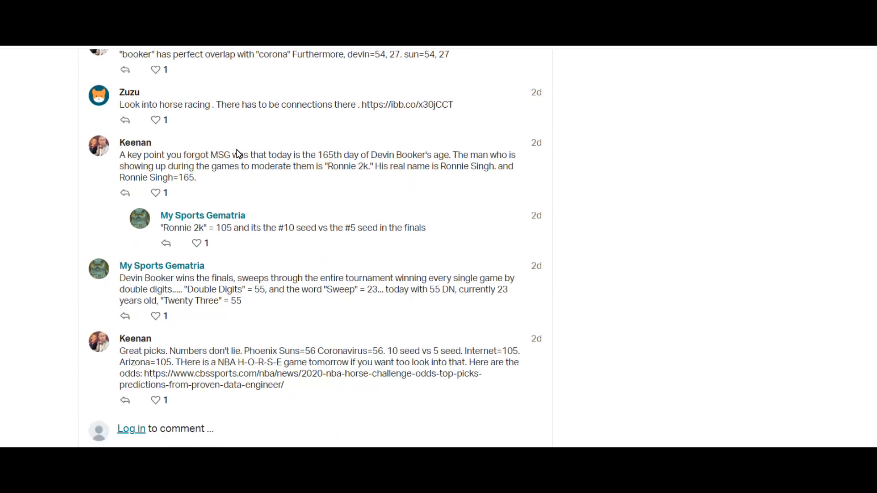
scroll("up", 3)
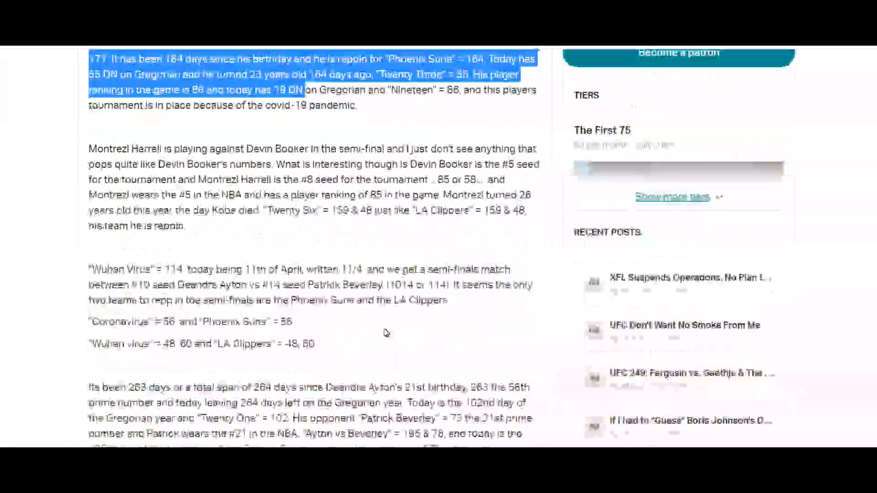
scroll("up", 3)
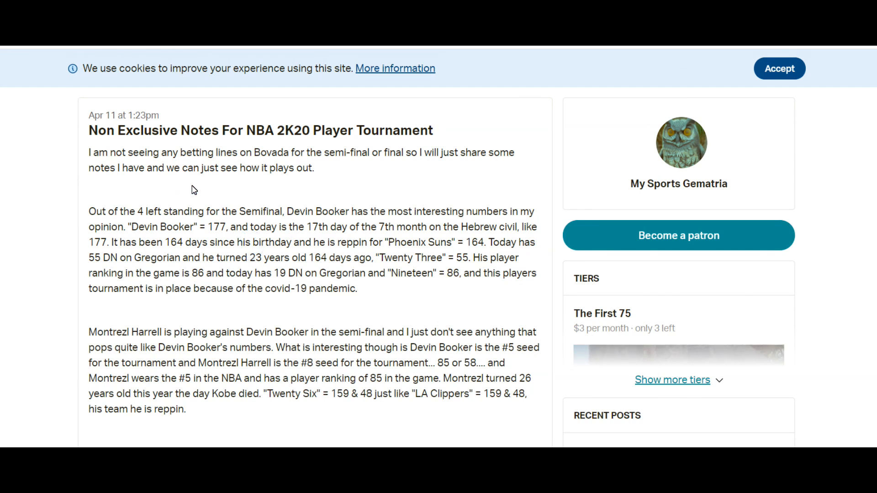
left_click_drag(191, 152, 312, 153)
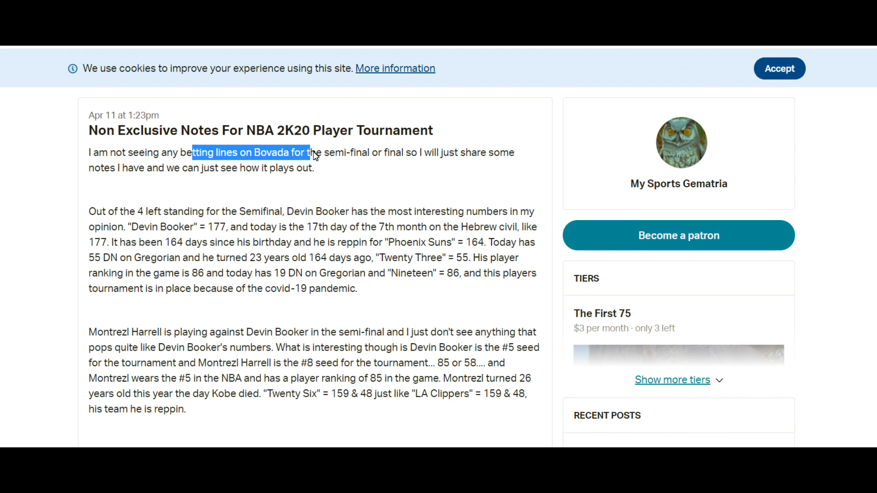
mouse_move(339, 173)
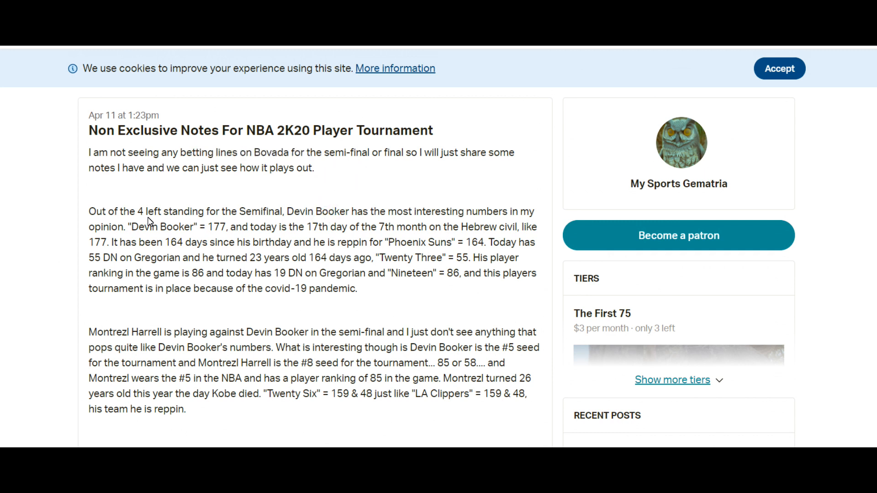
left_click_drag(106, 211, 268, 211)
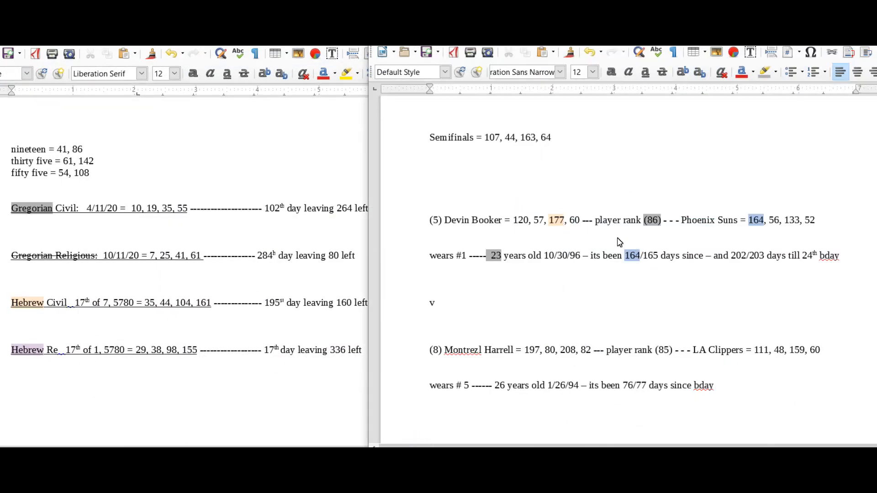
Step: Clear old highlights and mark the 'NBA 2K20 Player Tournament' entry and 'Semifinals'
scroll("up", 3)
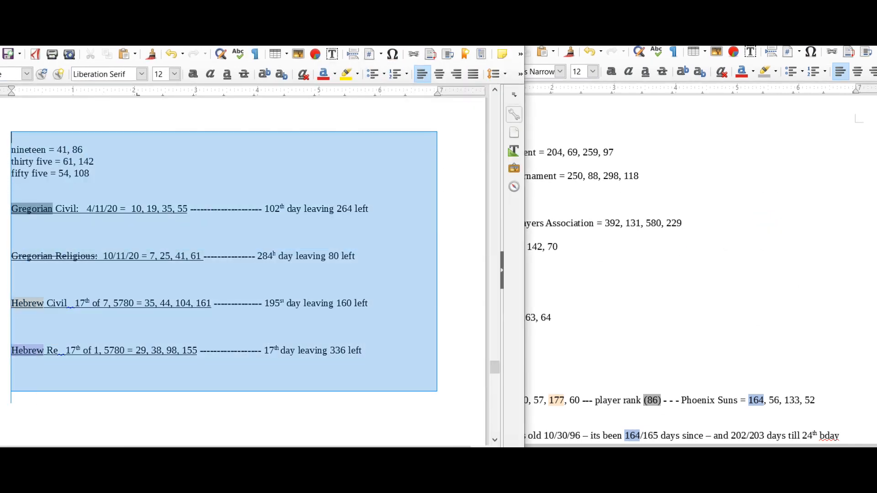
left_click(132, 250)
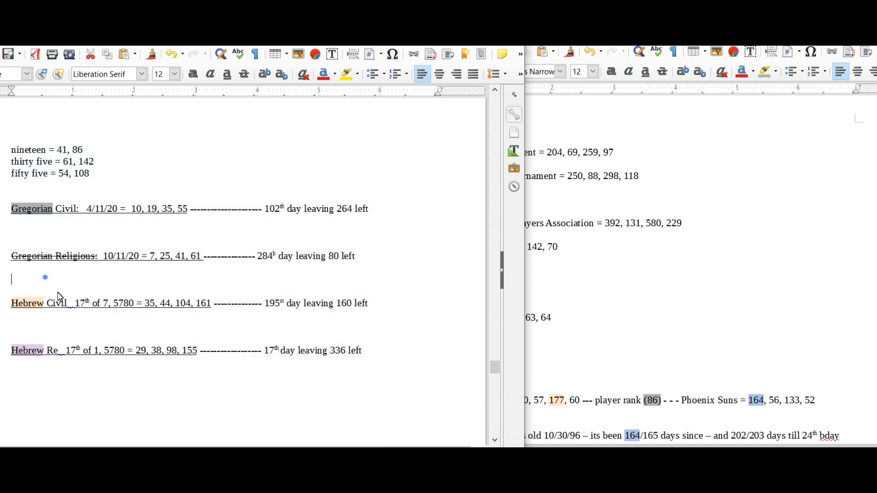
scroll("up", 3)
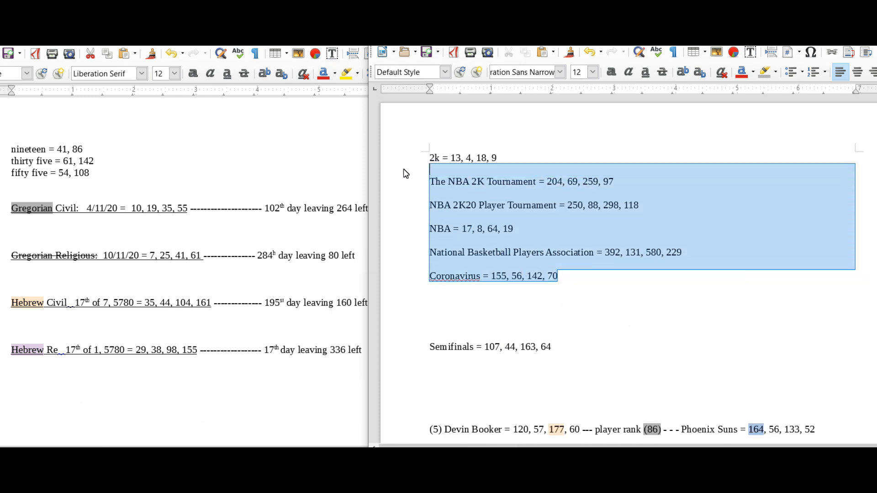
left_click(431, 158)
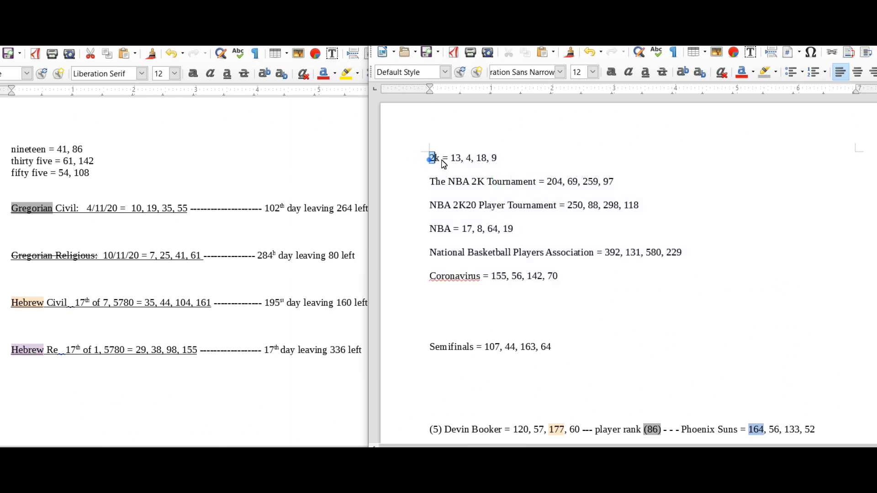
double_click(478, 181)
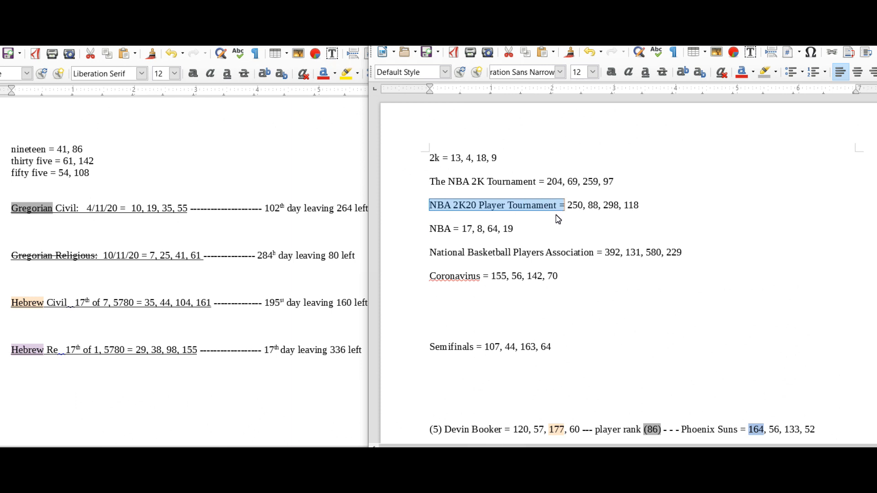
scroll("down", 3)
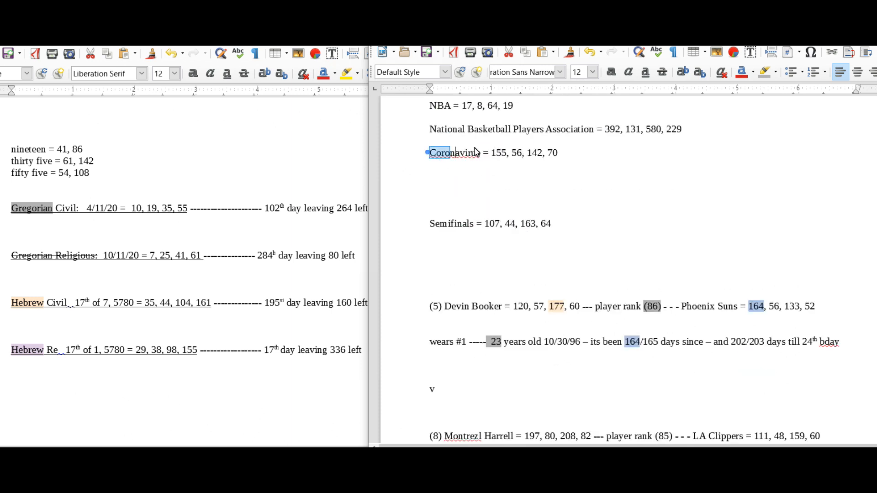
double_click(450, 224)
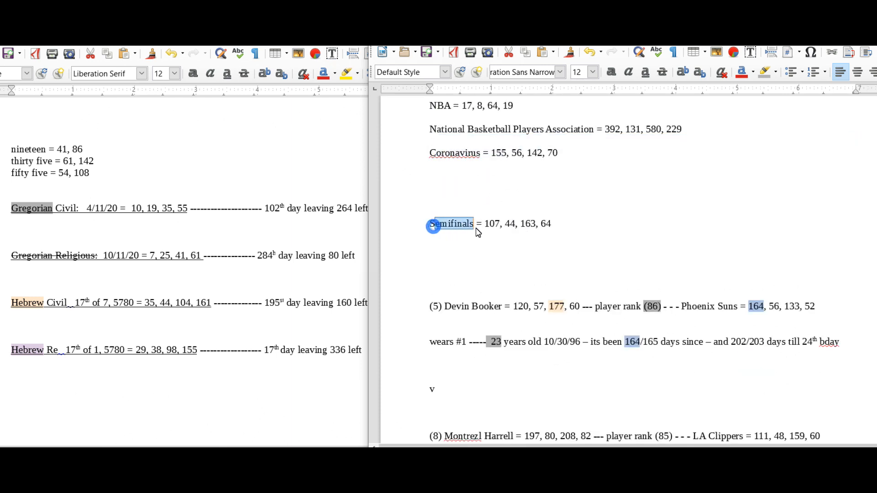
scroll("down", 3)
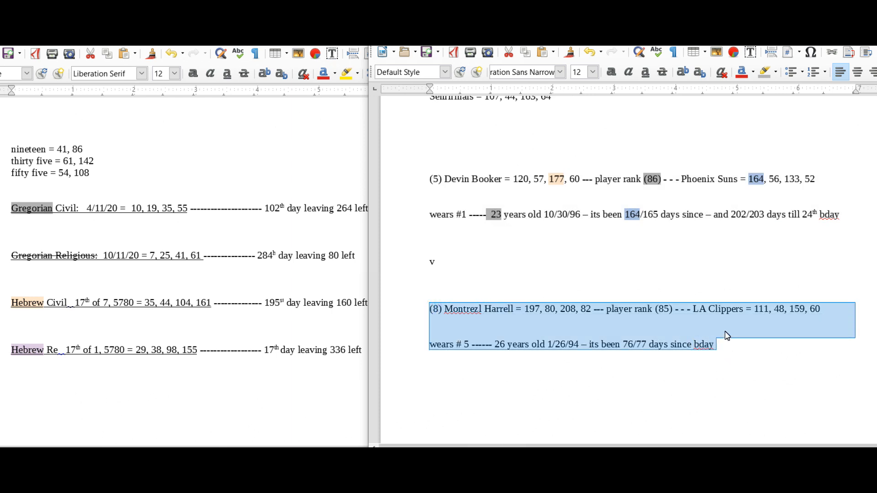
Step: Pick out Devin Booker's 177, the 7th month reference, and the second 177
scroll("up", 3)
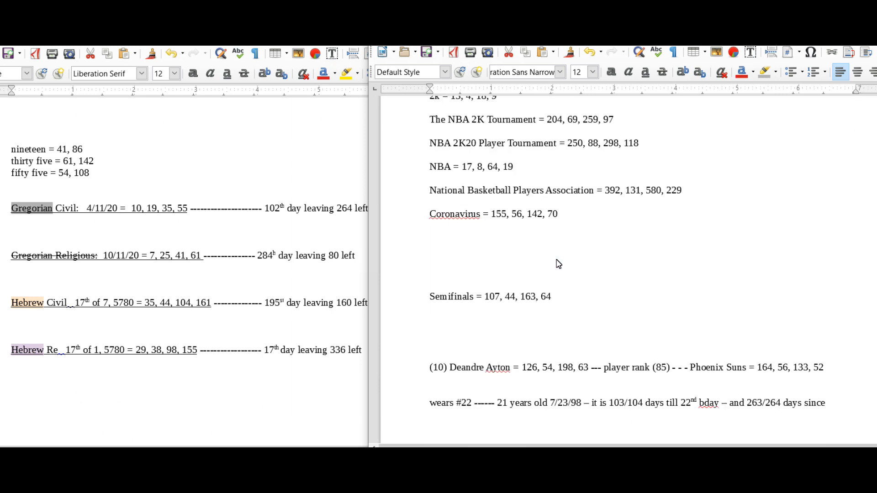
scroll("down", 3)
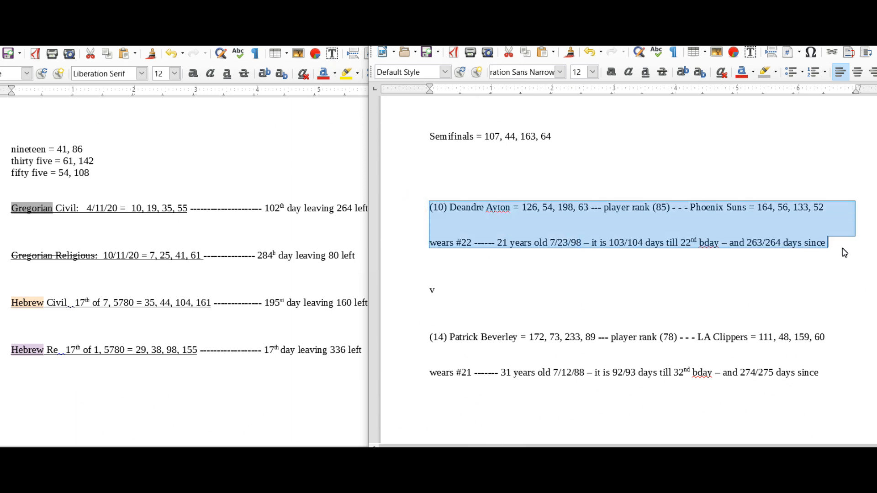
mouse_move(486, 353)
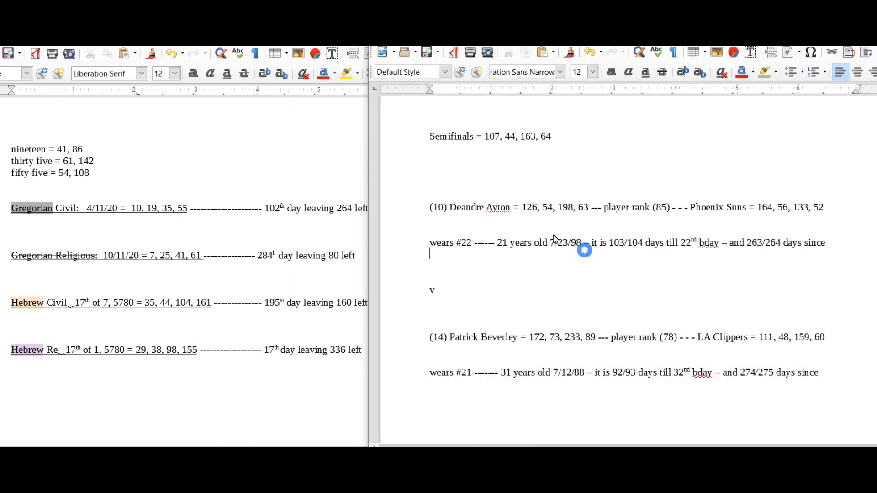
scroll("up", 3)
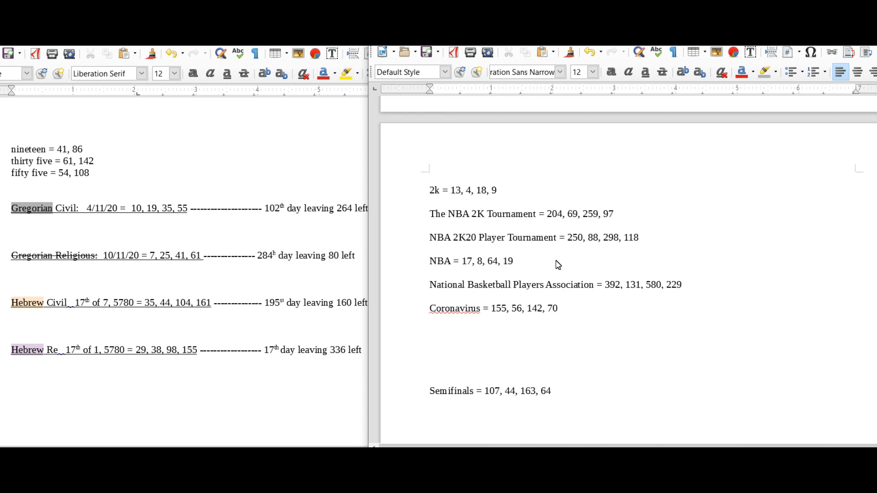
scroll("down", 3)
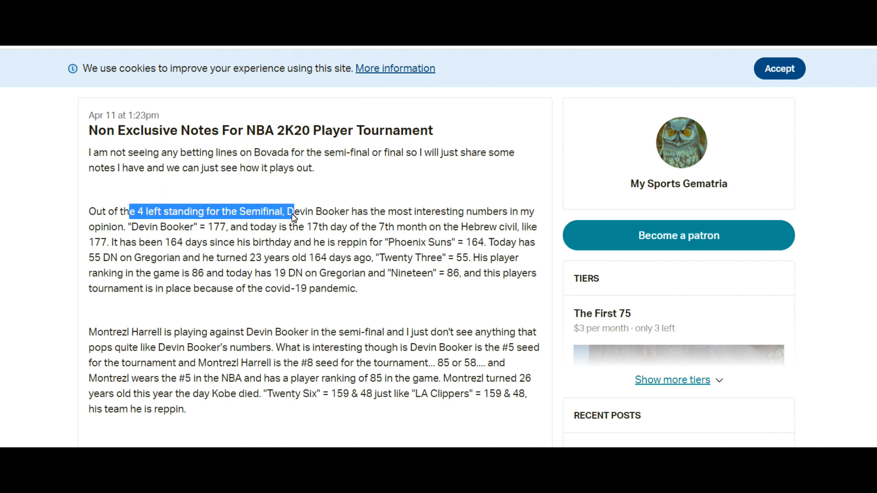
left_click(120, 226)
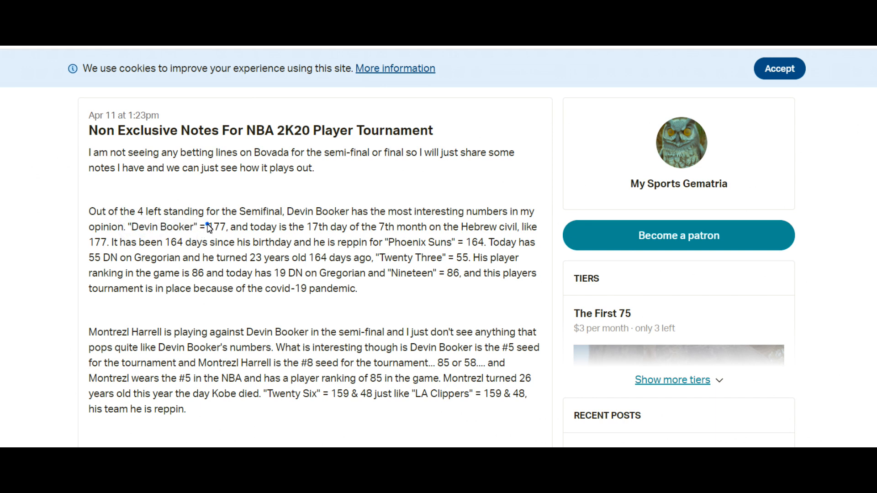
double_click(217, 227)
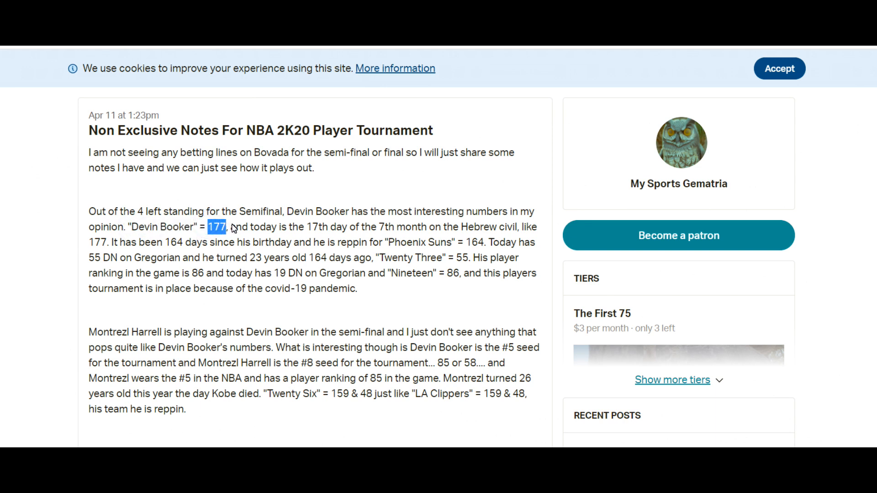
double_click(316, 227)
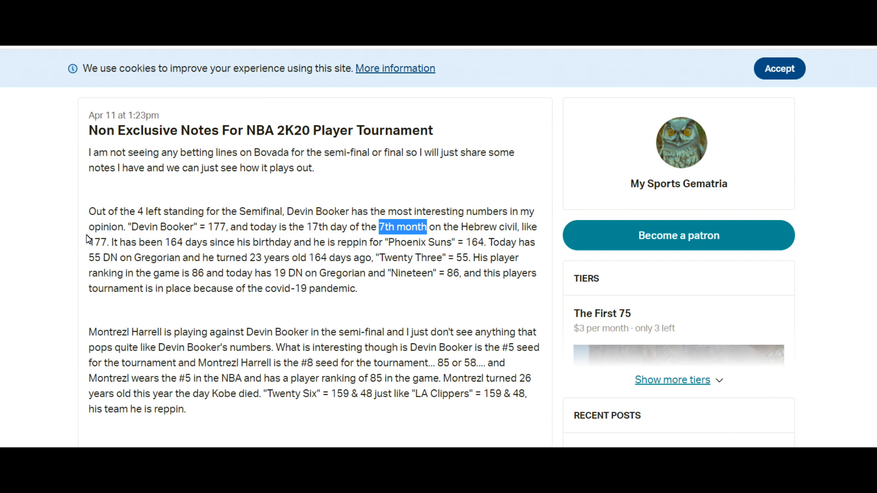
double_click(98, 242)
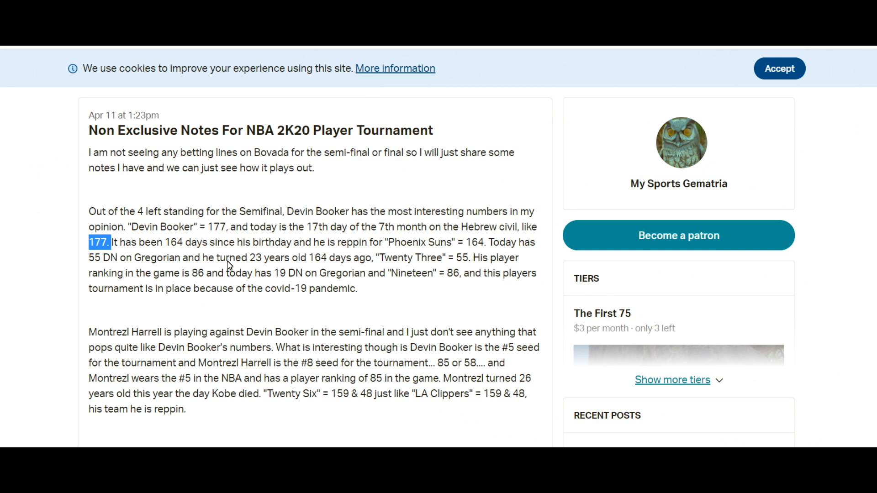
mouse_move(250, 250)
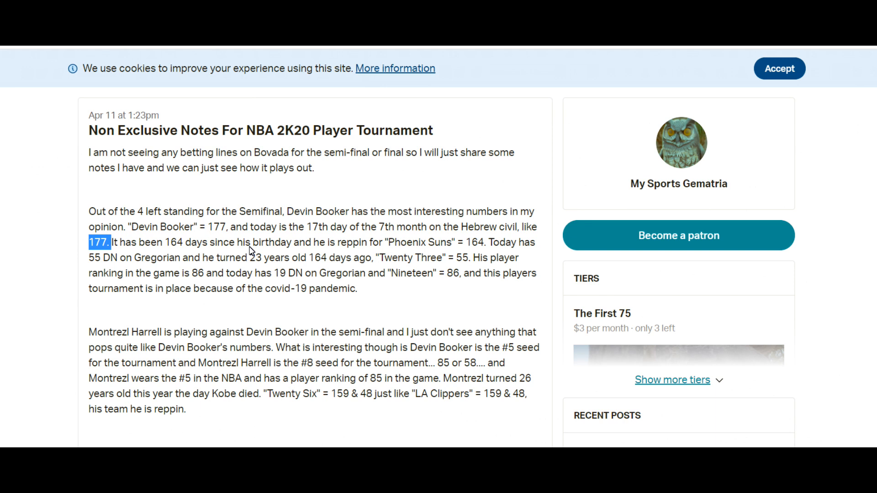
mouse_move(214, 249)
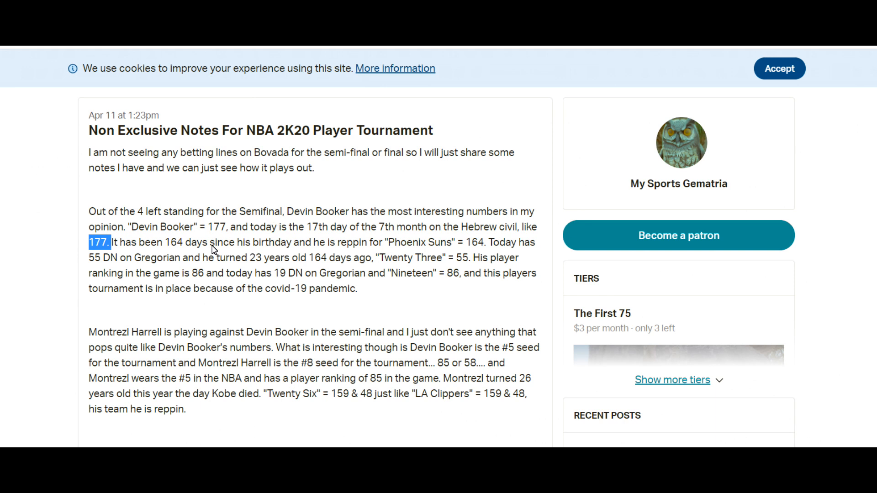
mouse_move(175, 248)
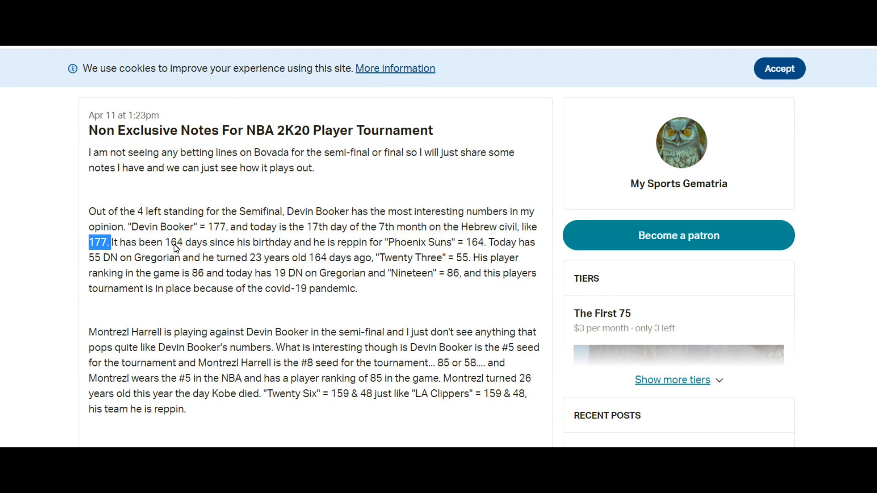
mouse_move(239, 234)
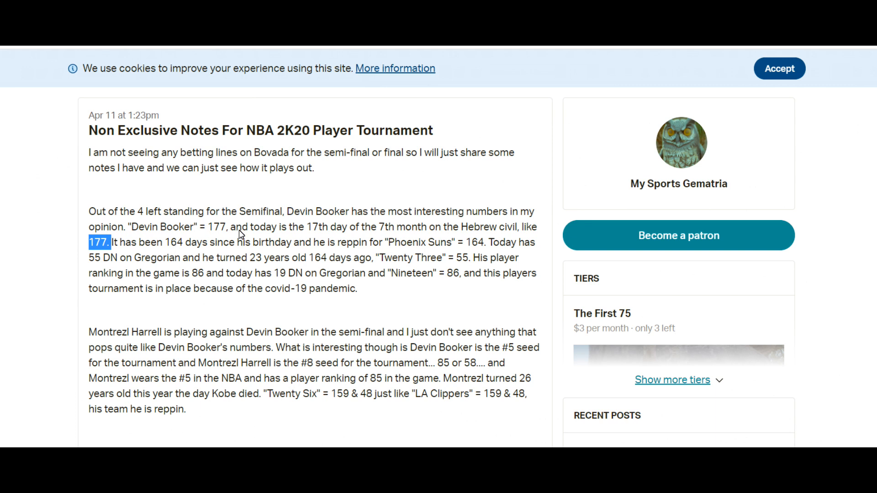
Step: Pick out Phoenix Suns = 164 and the Hebrew civil and birthday sentence
scroll("down", 3)
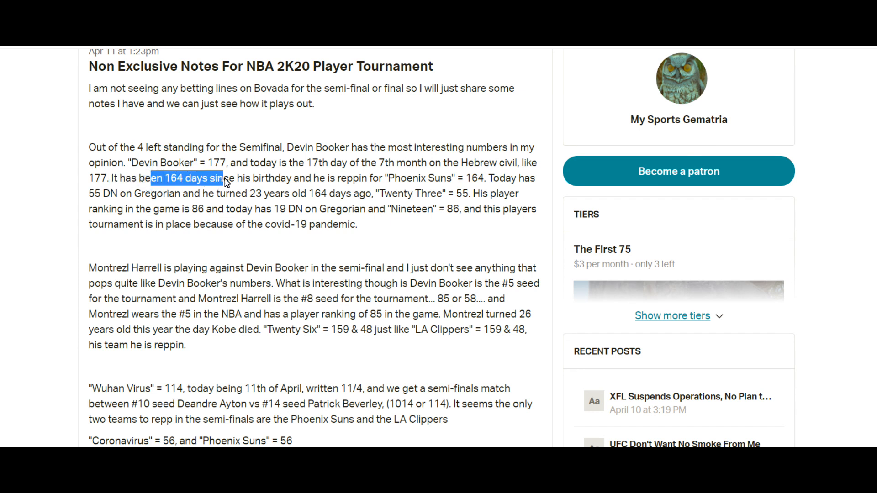
mouse_move(316, 179)
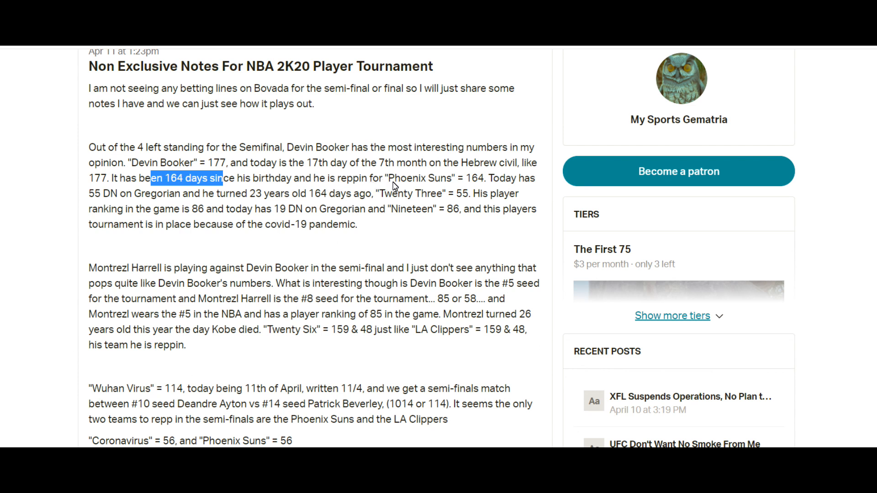
double_click(419, 179)
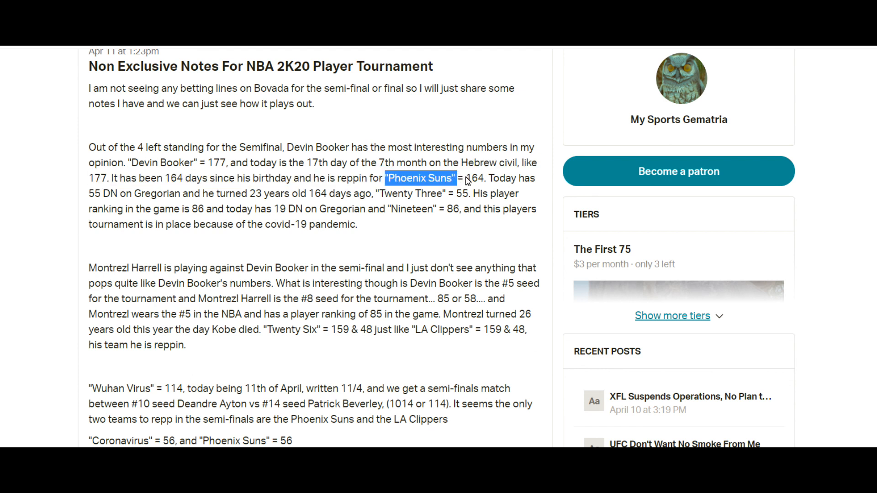
left_click(463, 179)
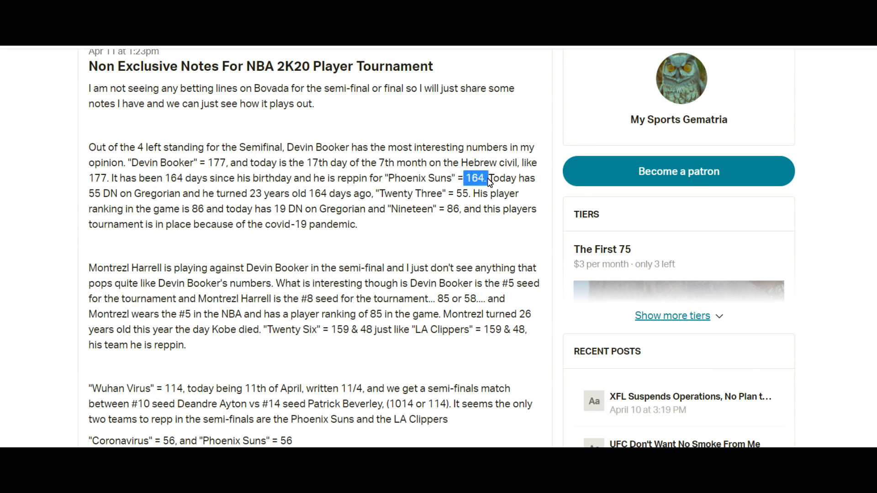
mouse_move(239, 165)
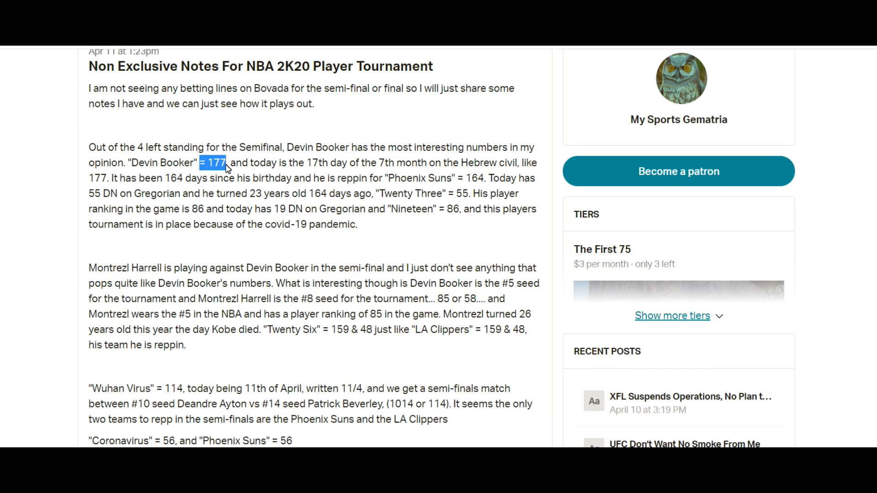
left_click_drag(229, 162, 388, 178)
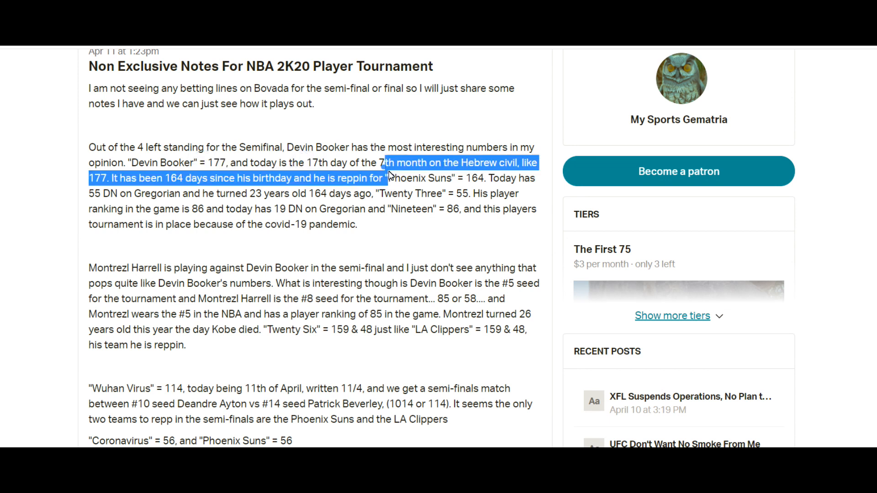
left_click(208, 167)
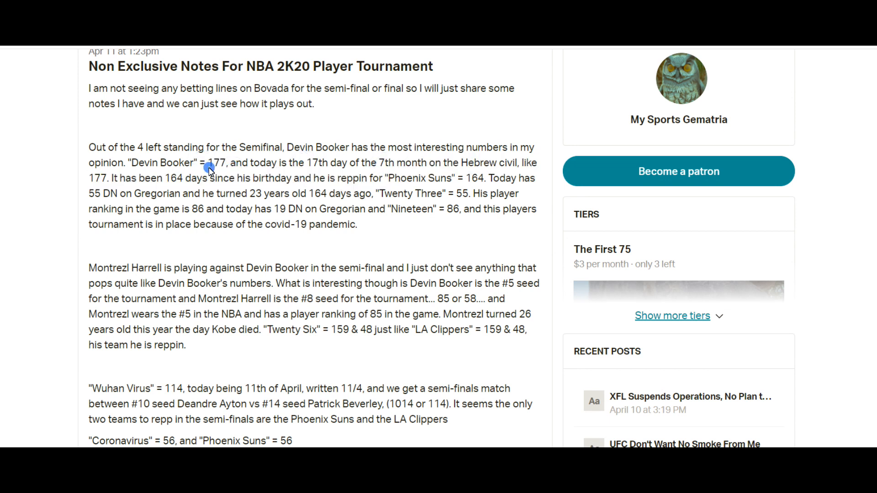
mouse_move(327, 443)
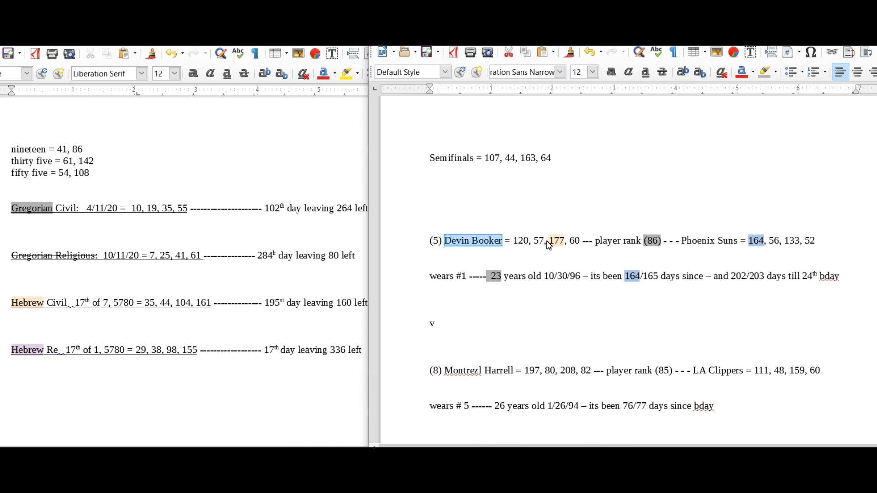
Step: Highlight 'Nineteen' = 86 and the 19 in covid-19 in the post
left_click(555, 241)
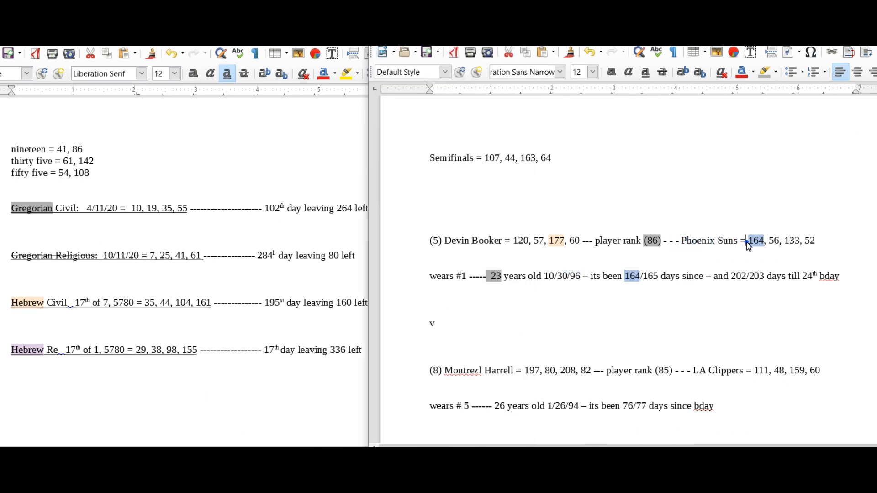
left_click(586, 276)
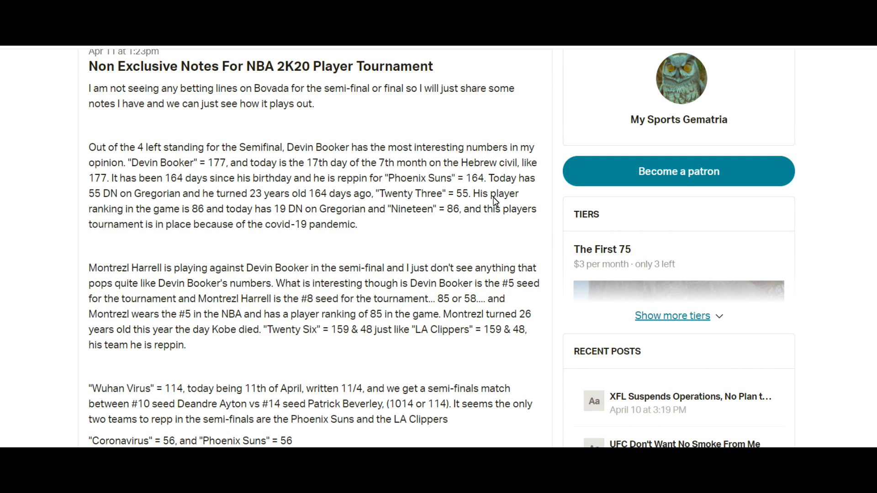
mouse_move(95, 199)
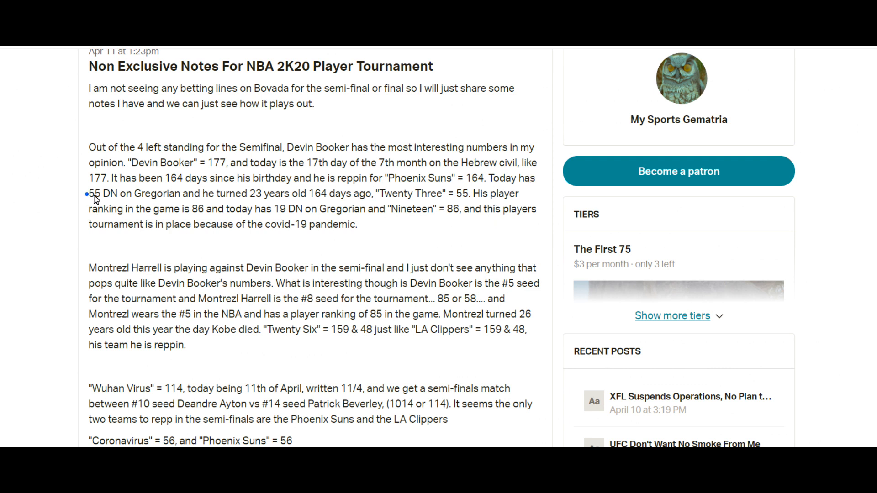
left_click_drag(87, 194, 188, 194)
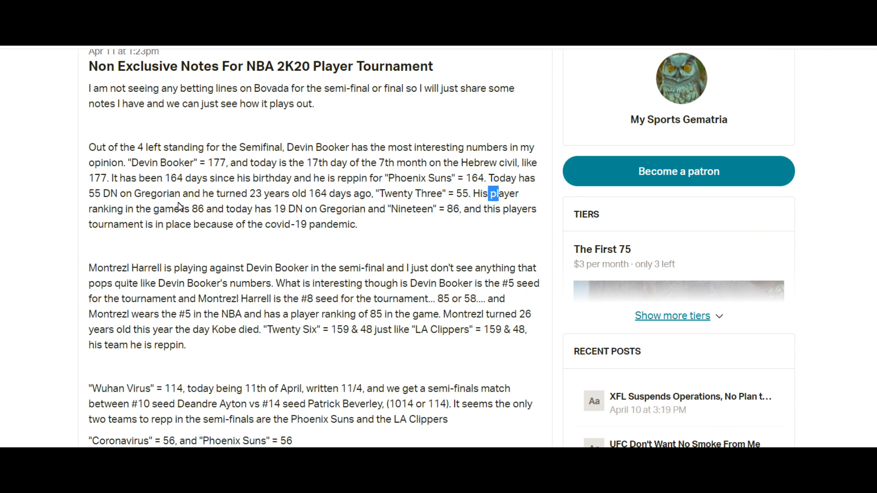
double_click(195, 208)
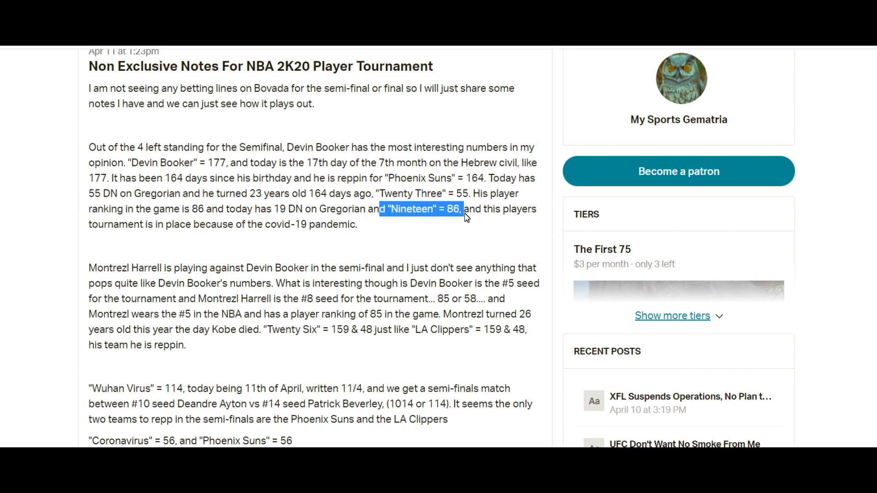
double_click(171, 225)
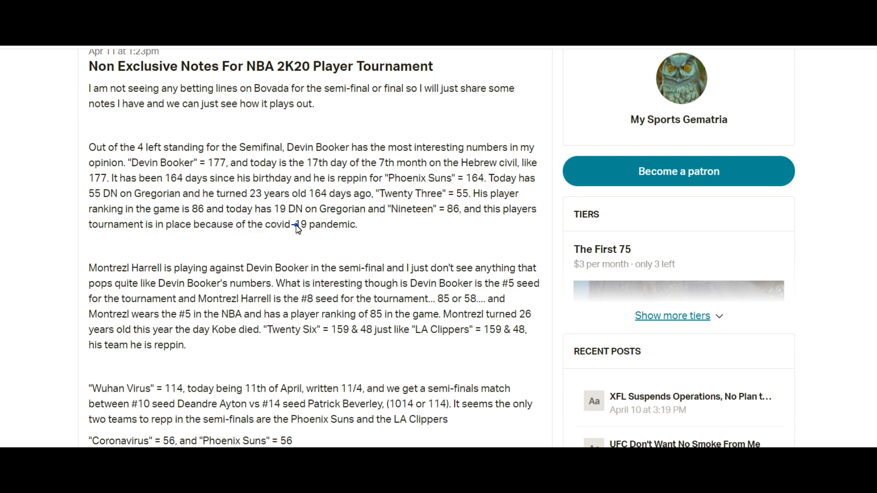
double_click(300, 224)
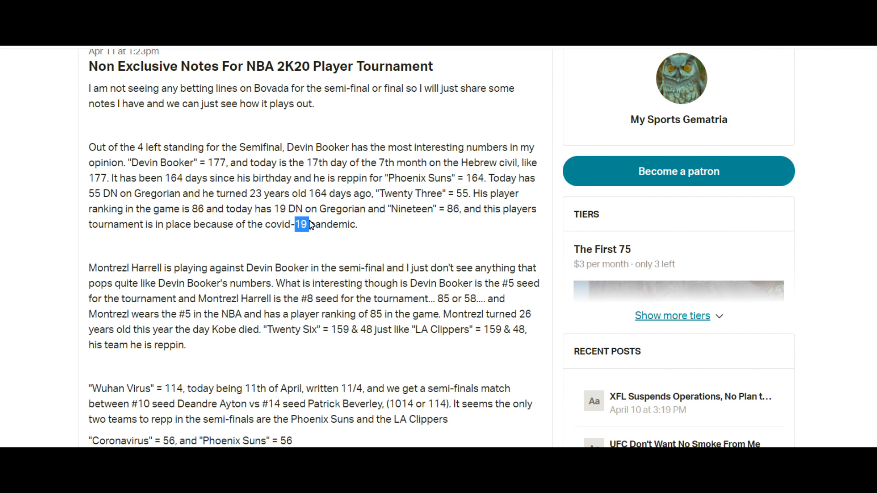
mouse_move(373, 187)
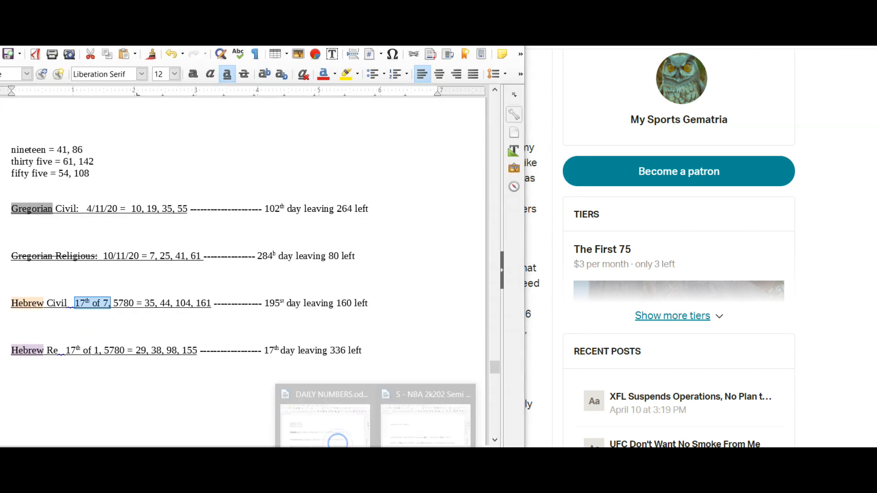
Step: Recheck Booker, Ayton and Beverley in the Writer notes, then scroll the post to comments
left_click(425, 421)
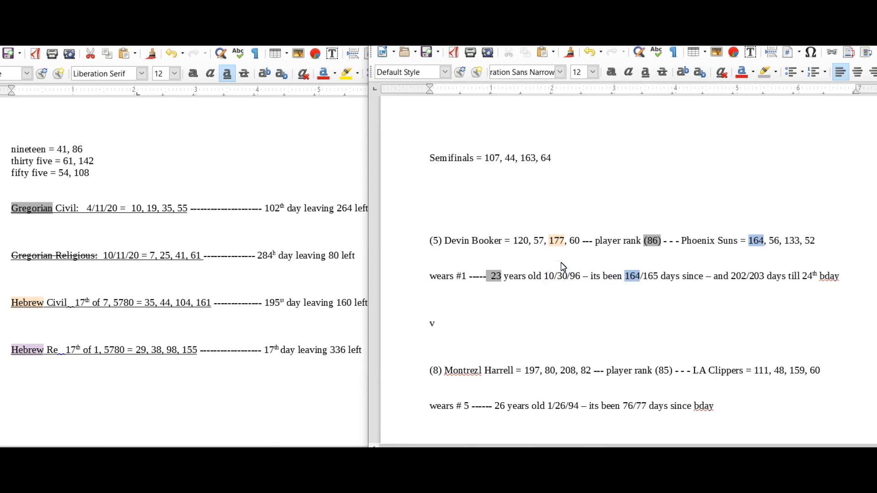
mouse_move(600, 246)
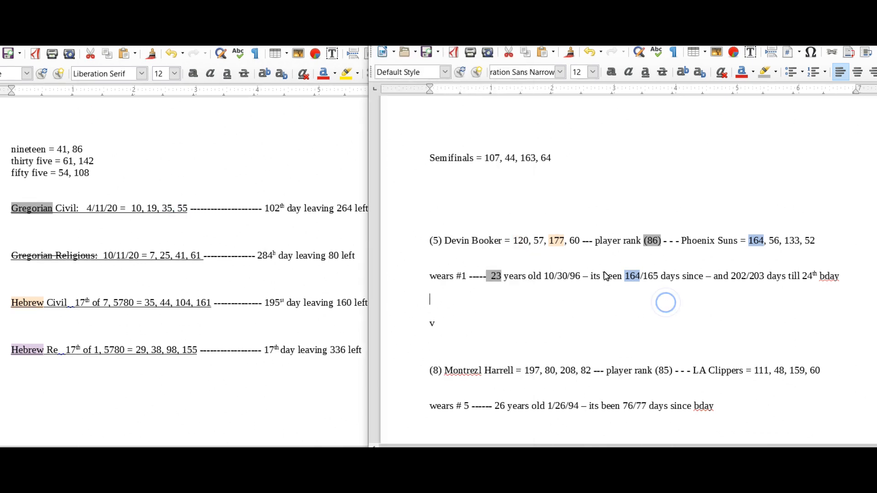
mouse_move(609, 259)
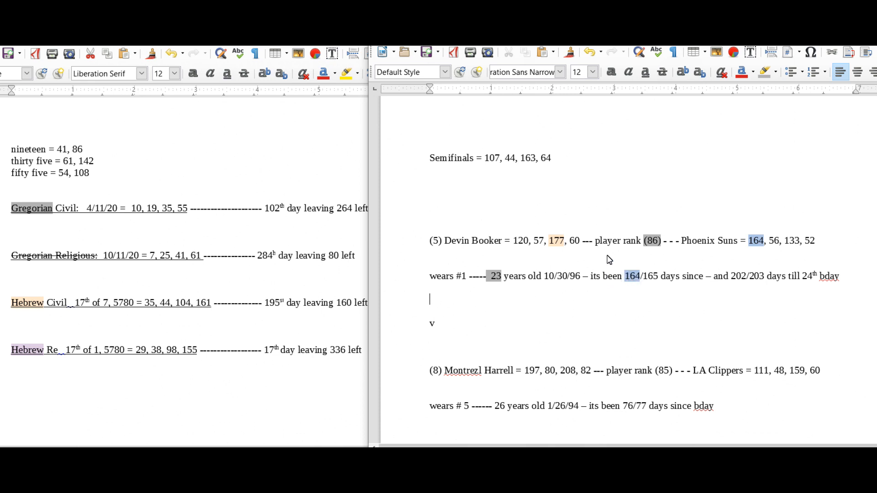
mouse_move(506, 294)
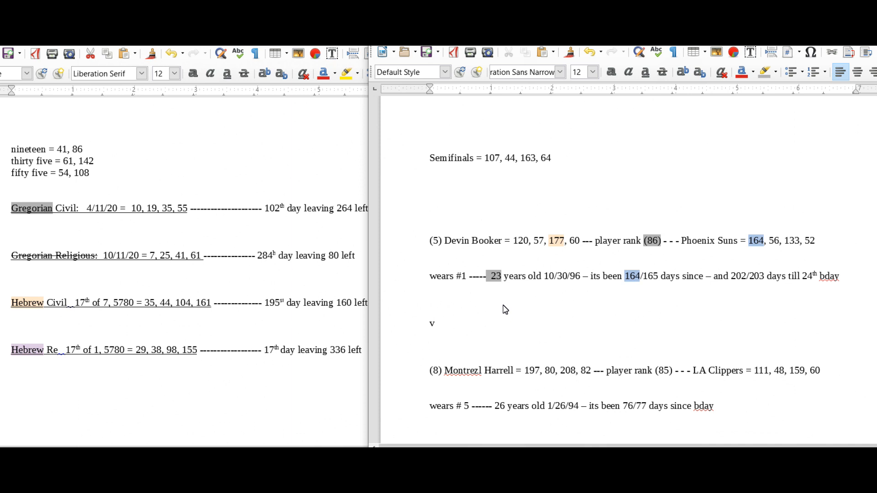
mouse_move(734, 244)
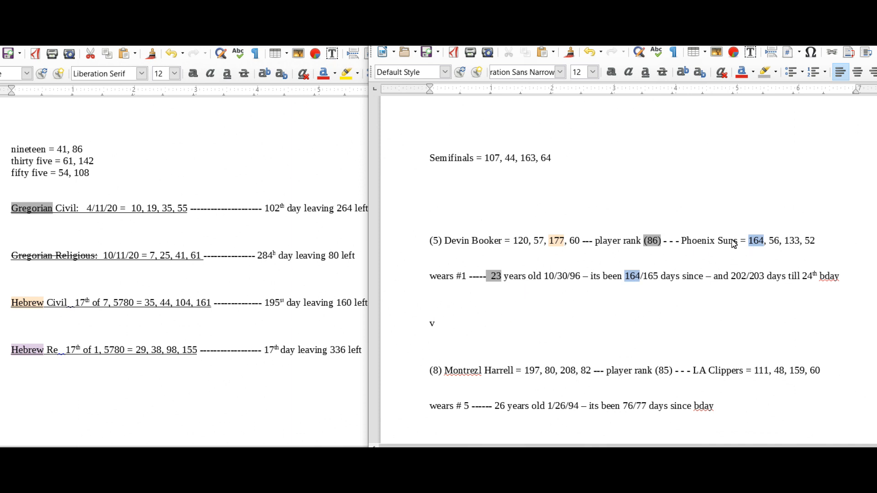
mouse_move(743, 243)
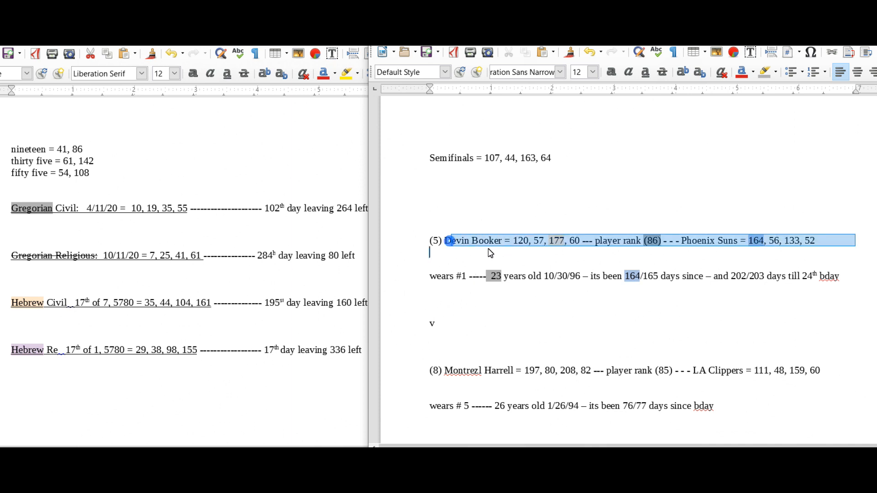
left_click(553, 241)
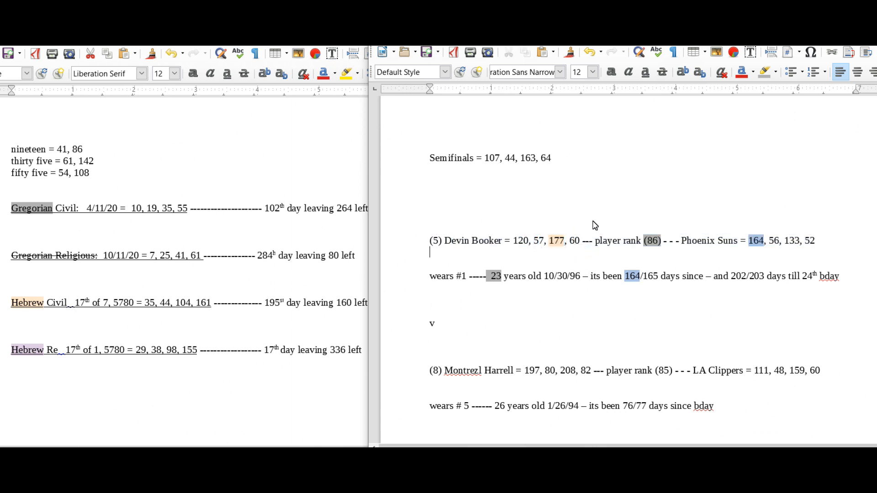
scroll("up", 3)
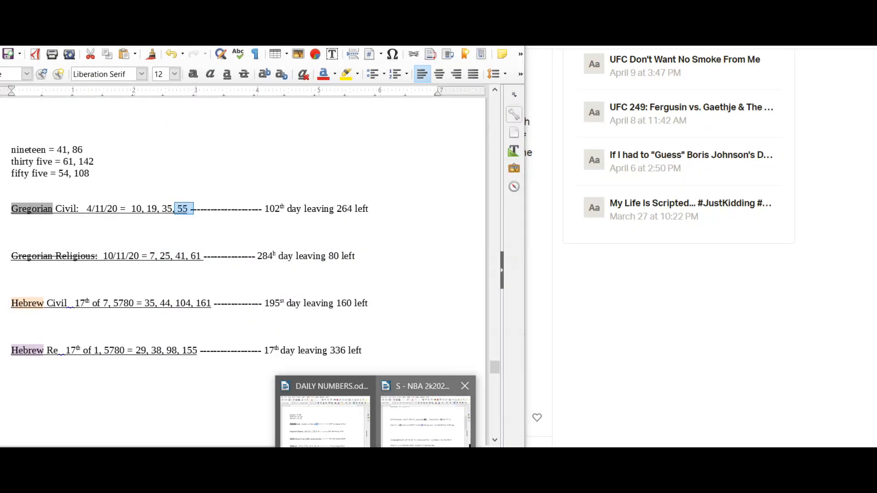
left_click(425, 420)
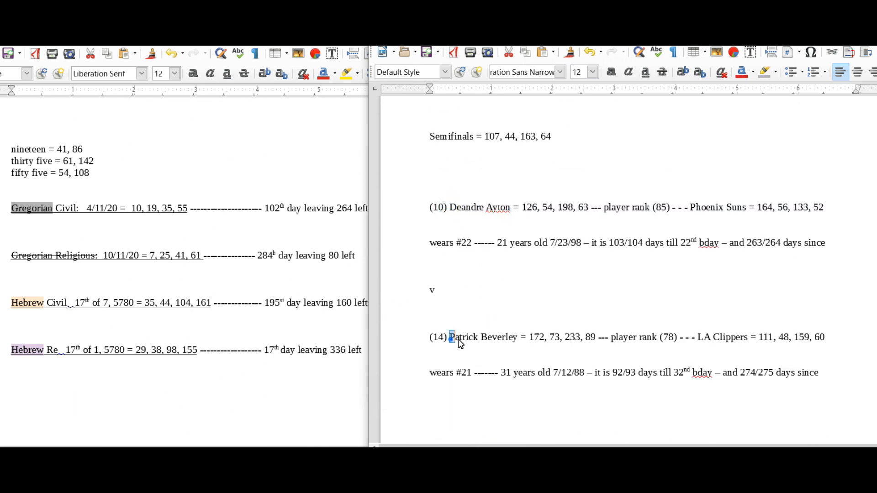
scroll("up", 3)
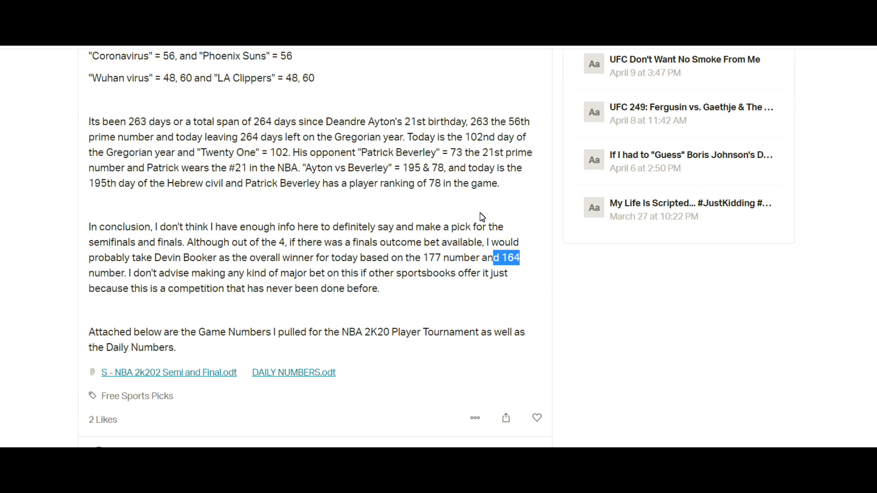
scroll("down", 3)
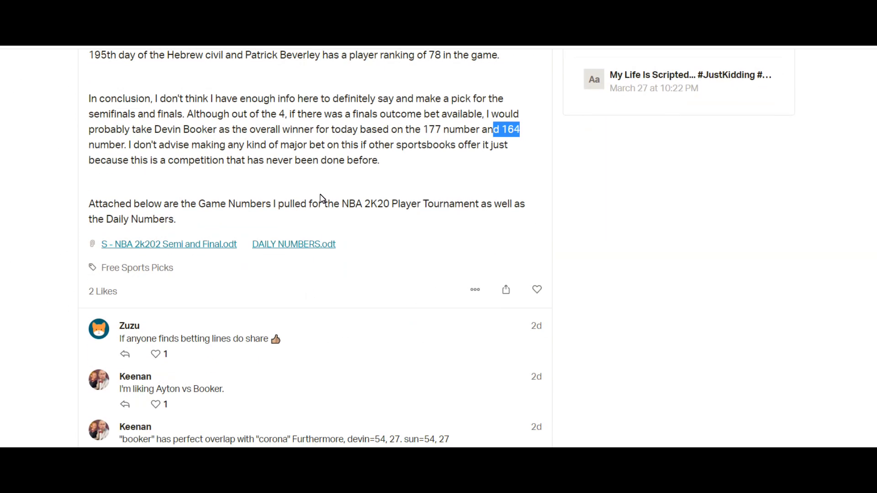
scroll("down", 3)
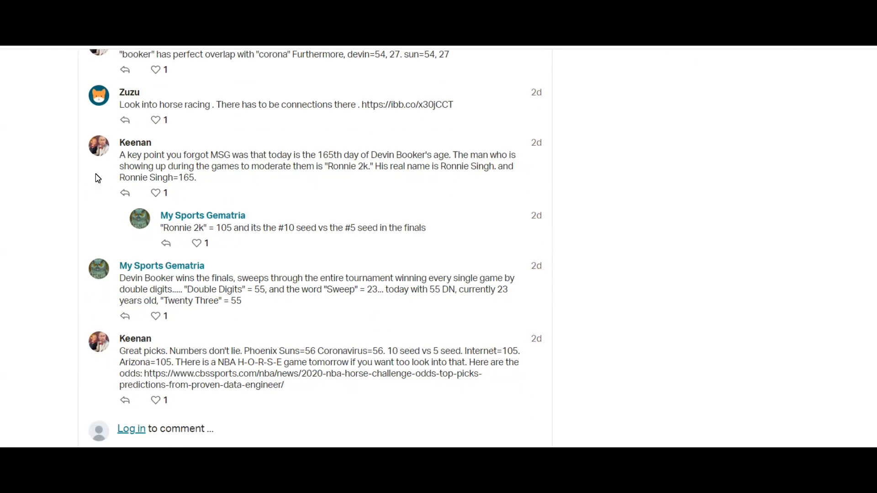
mouse_move(334, 170)
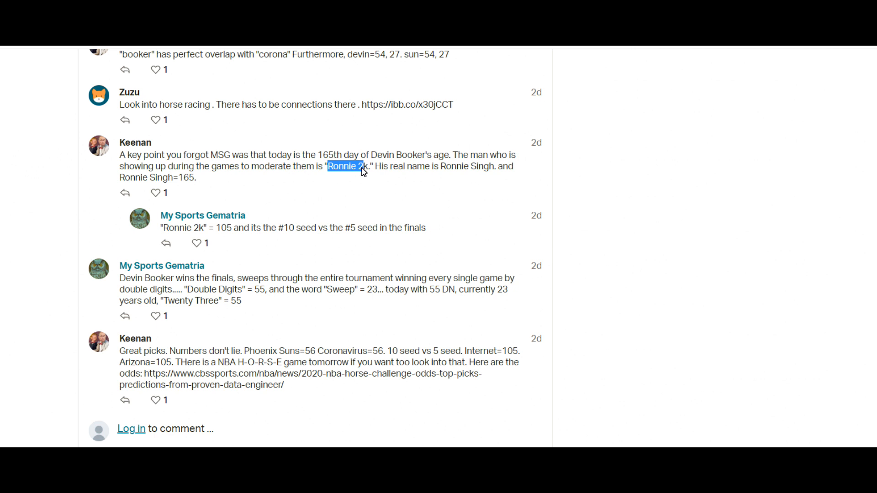
Step: Clear the partial highlight and mark the nickname 'Ronnie 2k' in the comment
left_click(311, 177)
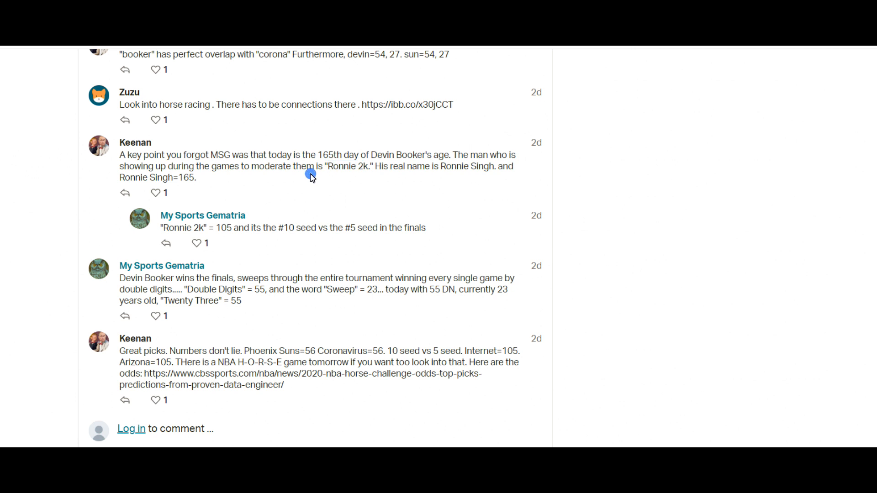
double_click(349, 166)
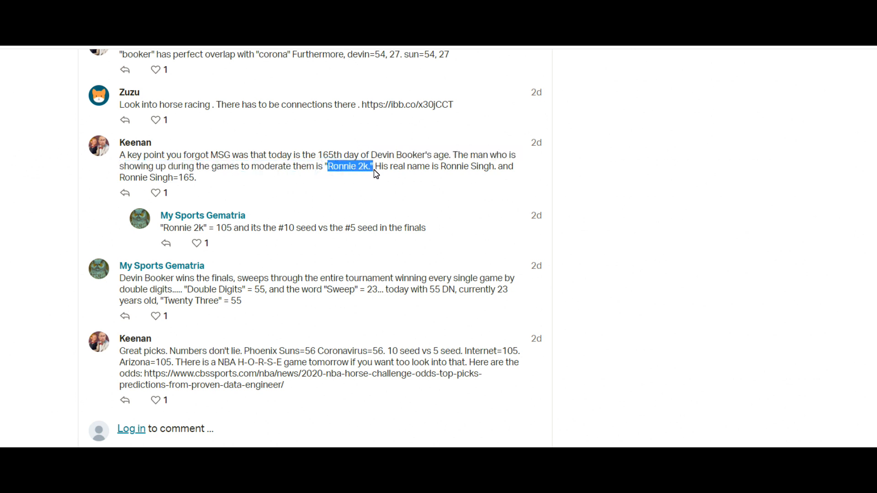
mouse_move(445, 172)
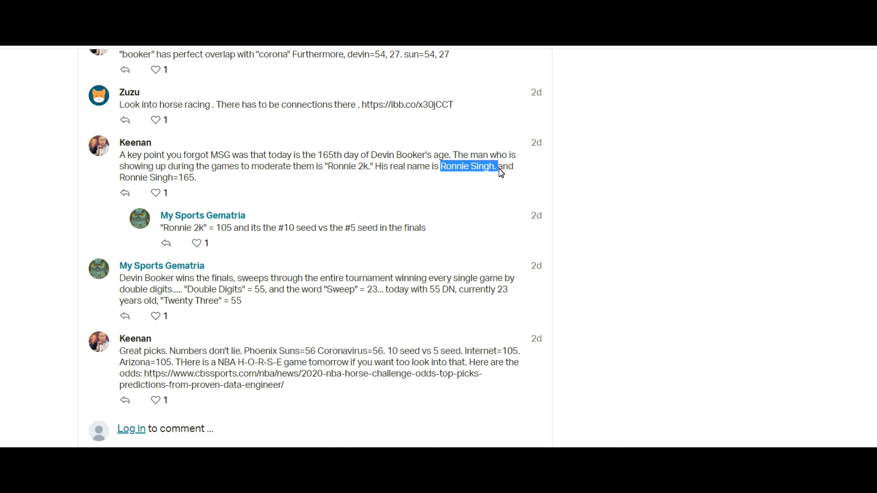
mouse_move(180, 185)
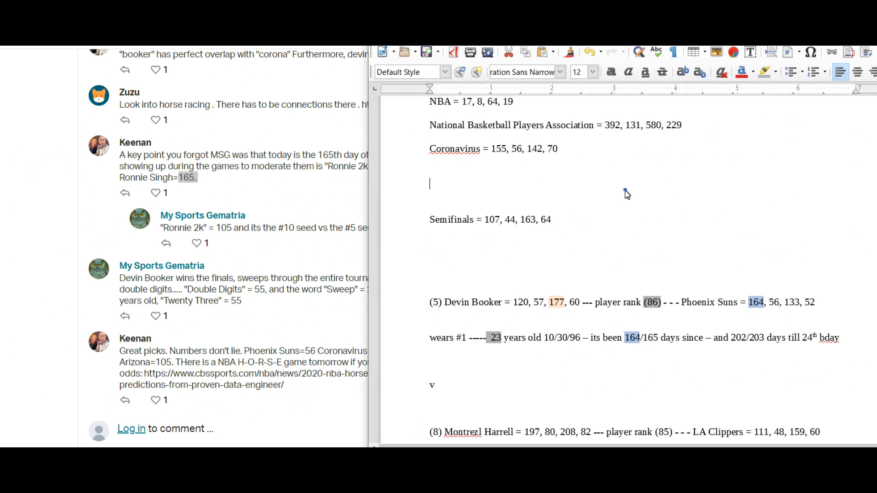
Step: Scroll the Writer notes down to Devin Booker's 164/165 days-since-birthday figure
scroll("down", 3)
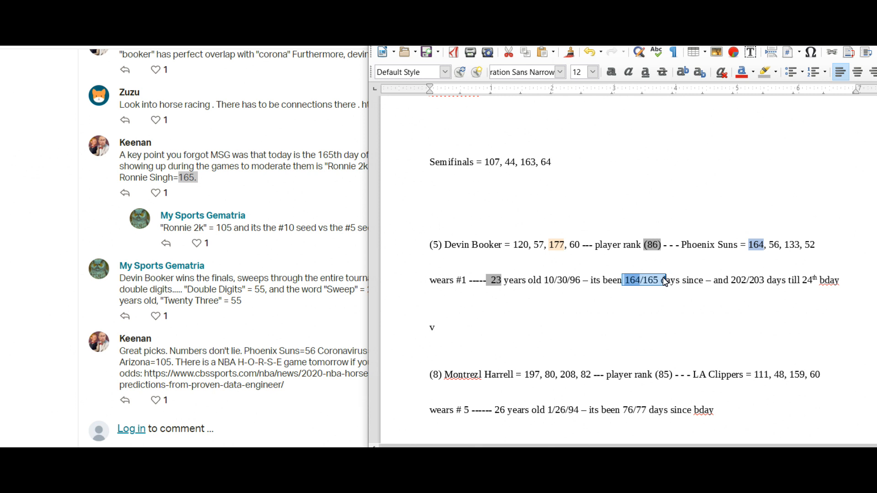
mouse_move(218, 160)
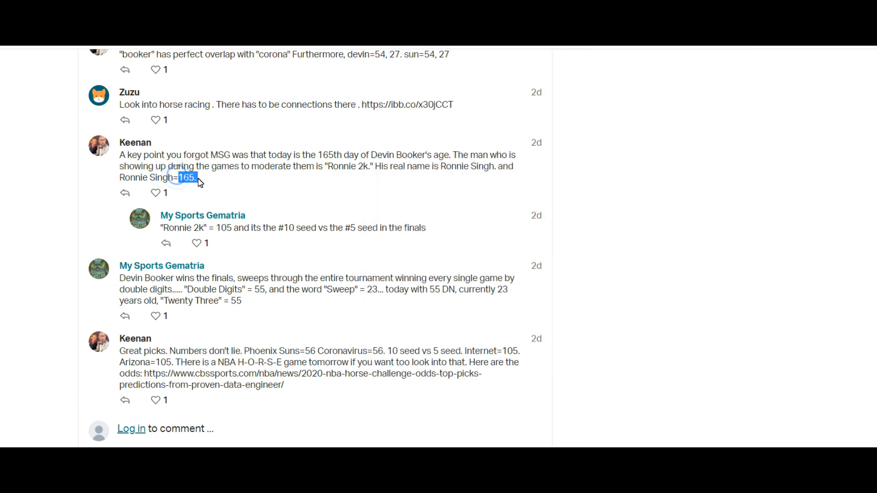
double_click(344, 166)
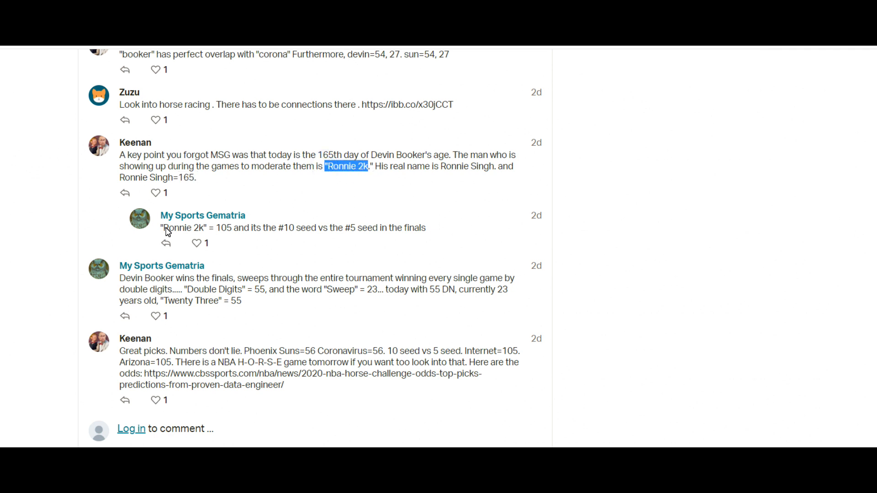
double_click(182, 227)
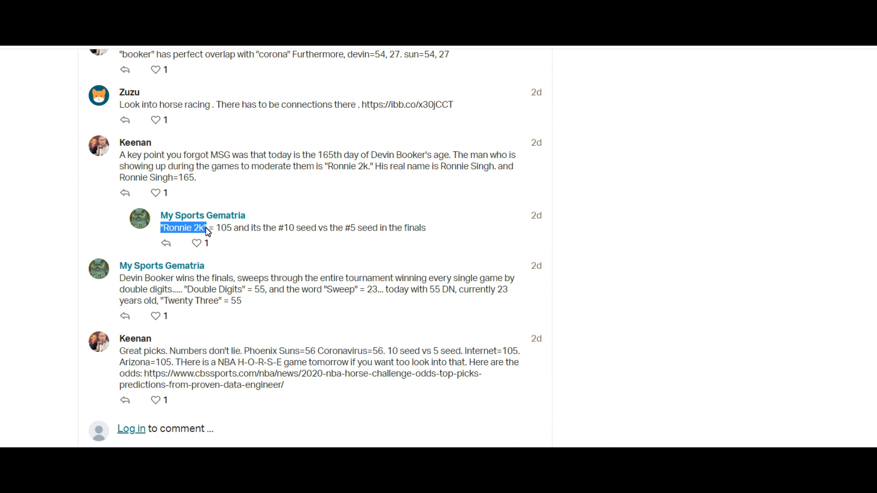
mouse_move(219, 231)
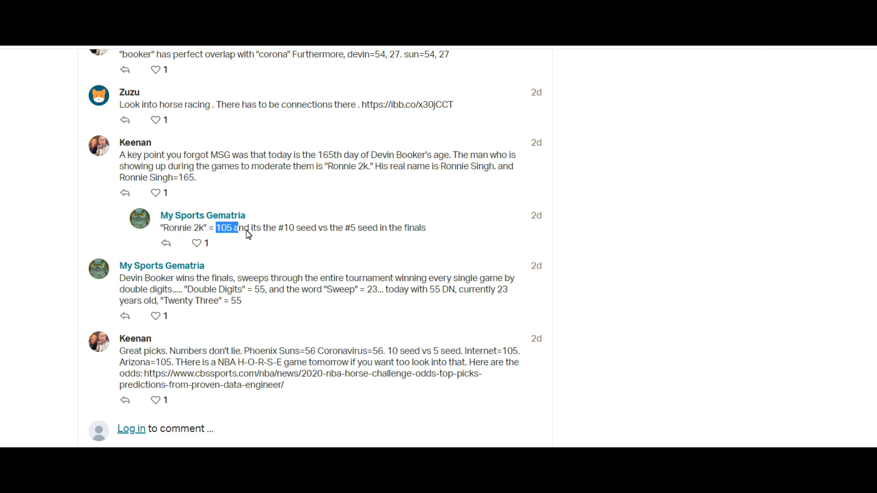
mouse_move(353, 237)
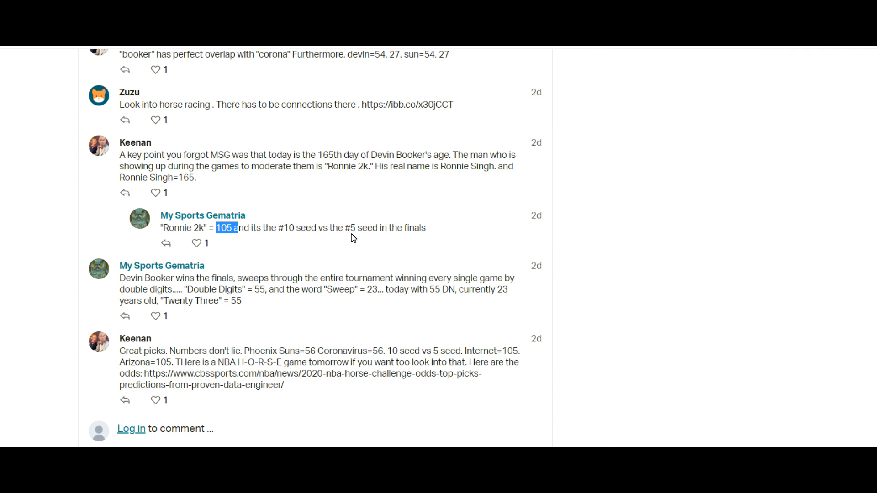
mouse_move(358, 218)
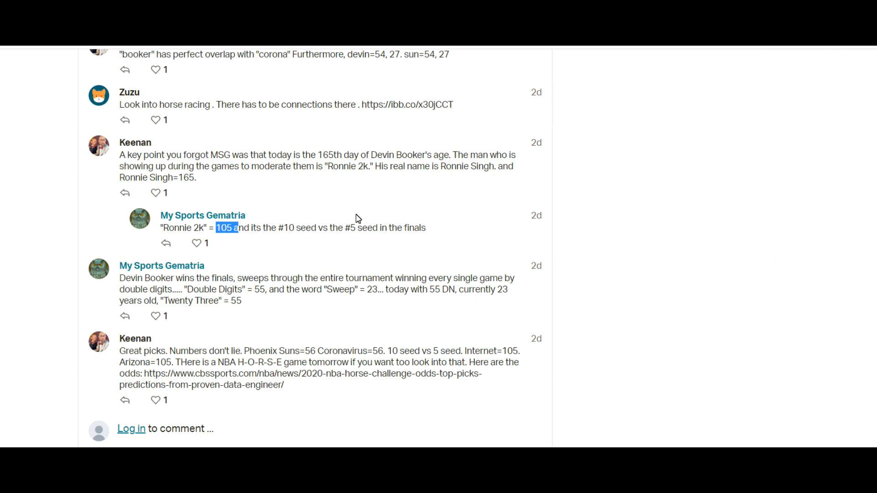
mouse_move(168, 163)
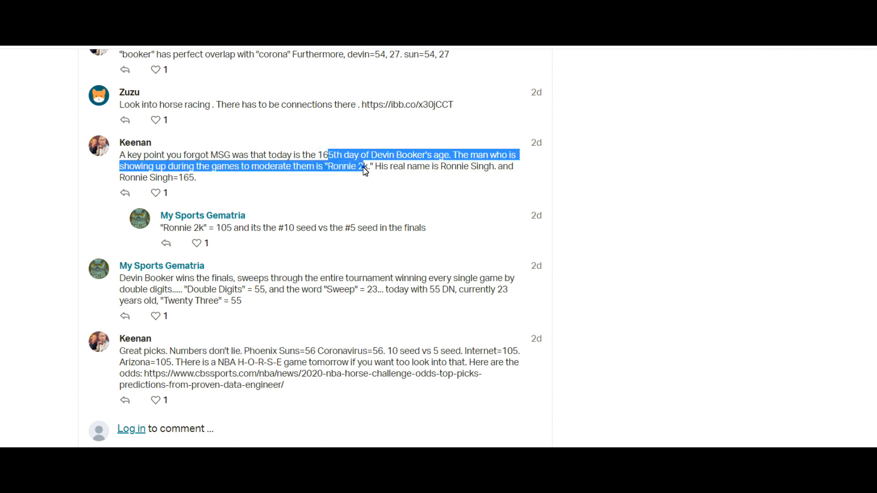
left_click(217, 227)
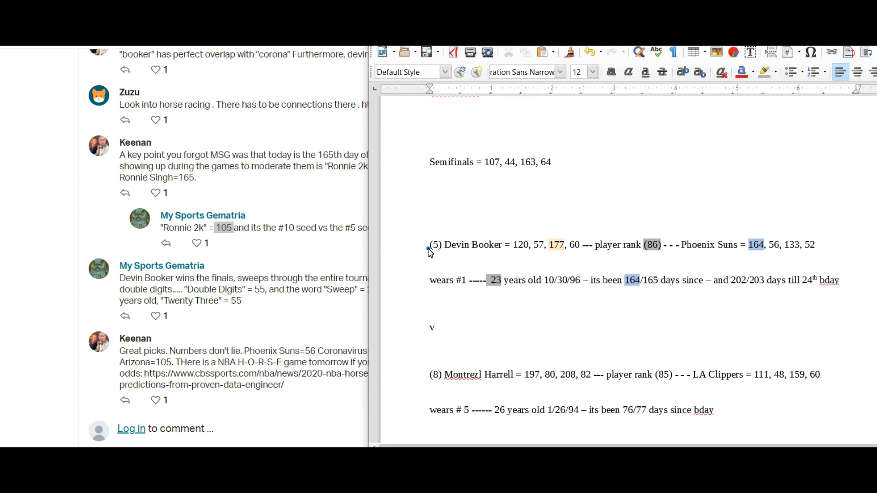
scroll("down", 3)
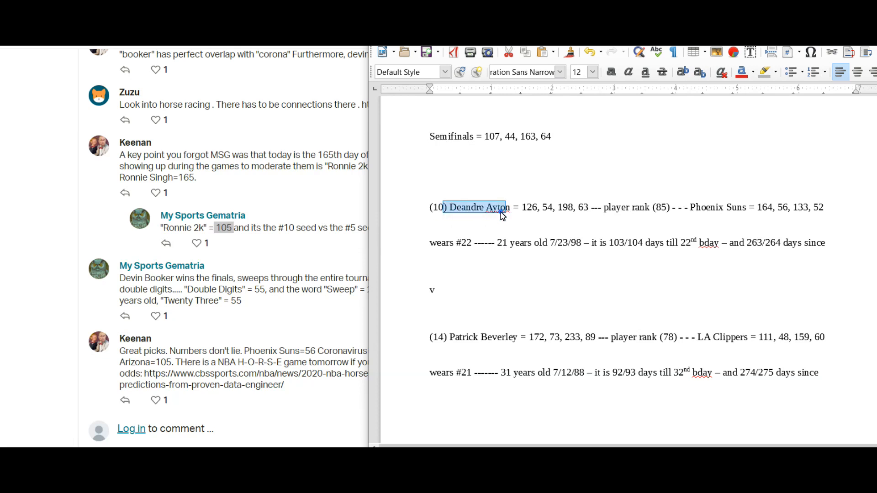
scroll("up", 3)
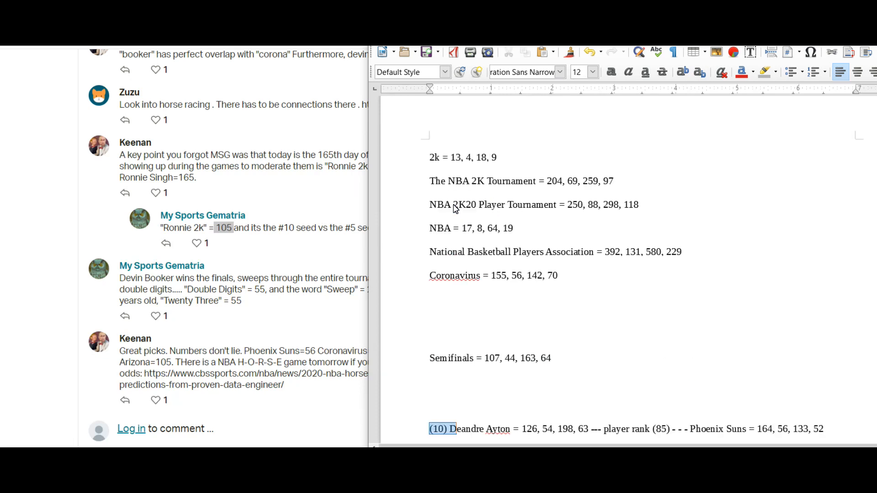
scroll("down", 3)
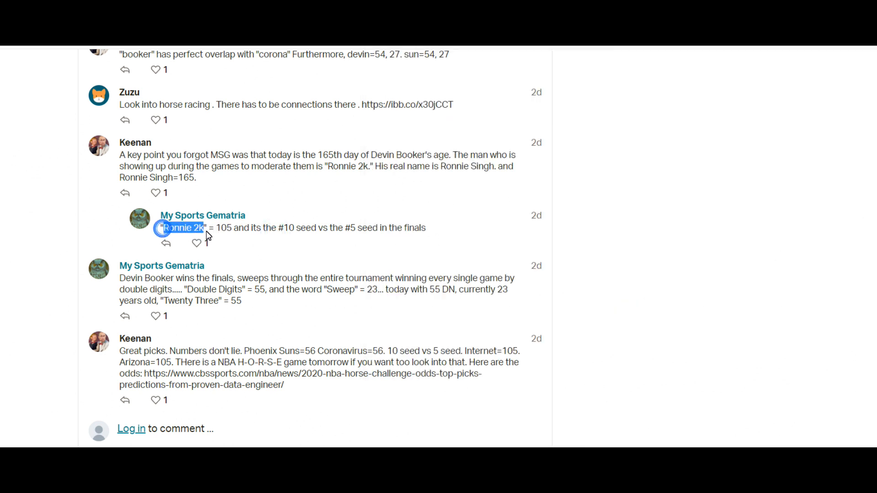
double_click(226, 227)
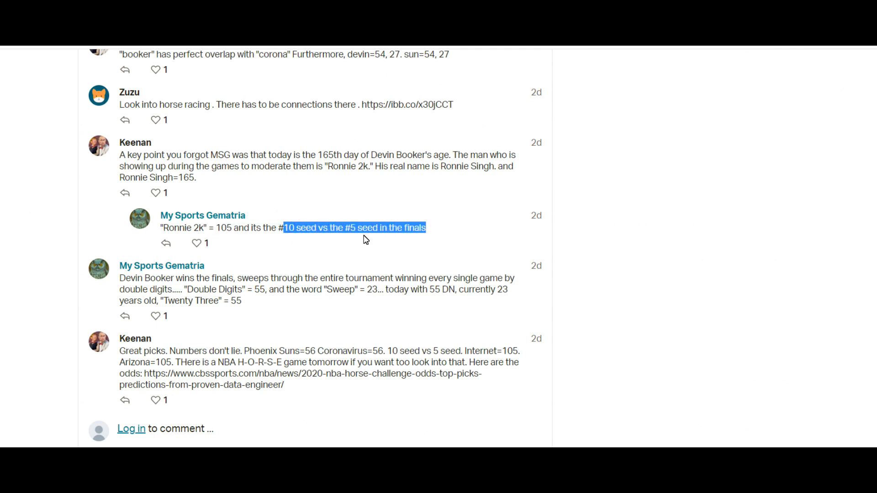
scroll("down", 3)
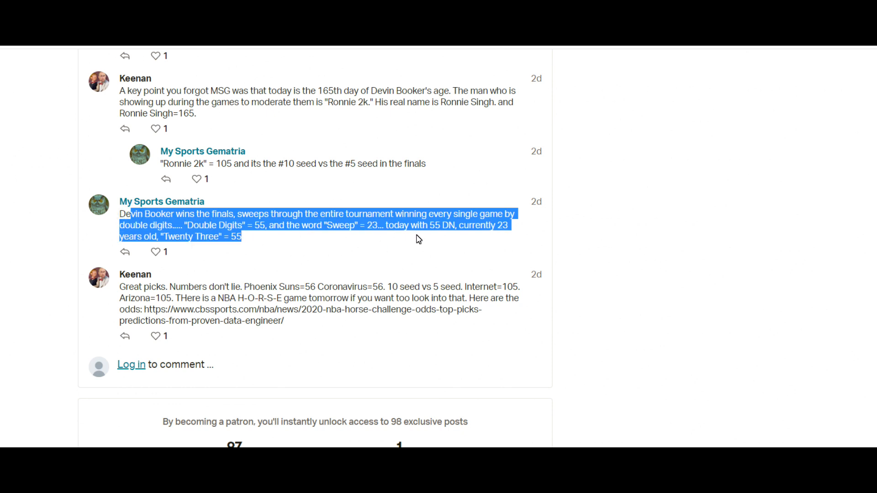
left_click(217, 214)
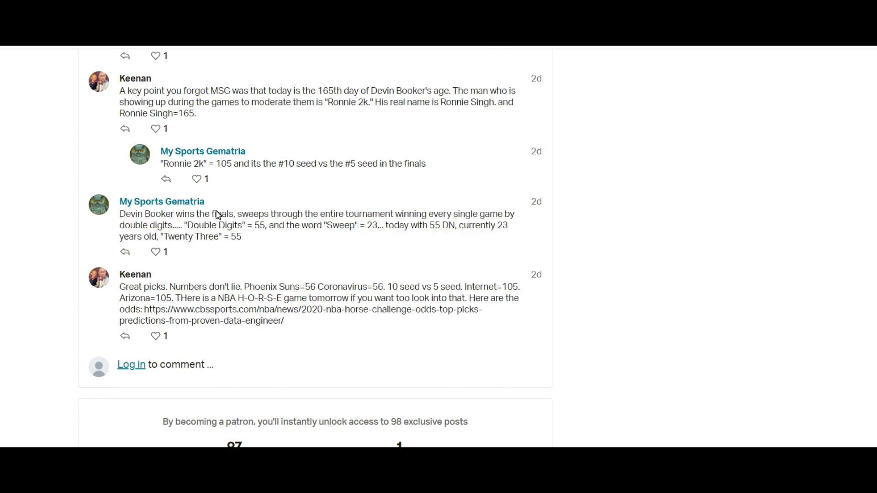
mouse_move(290, 214)
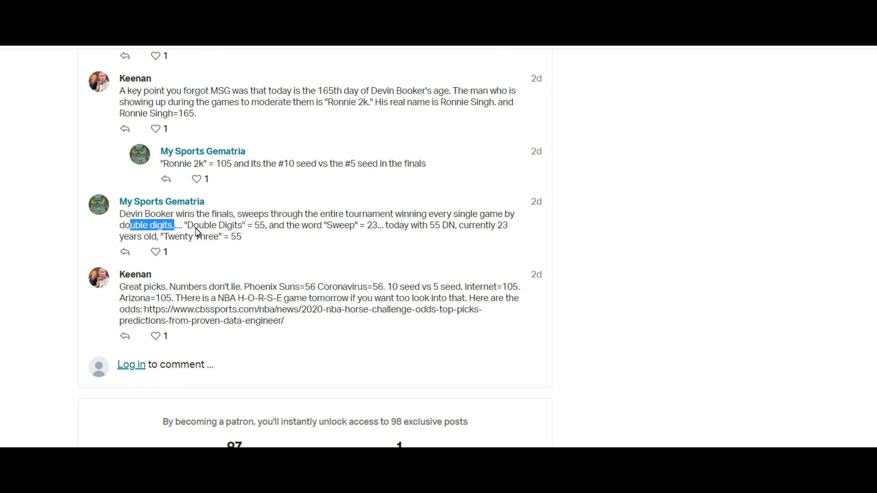
double_click(214, 225)
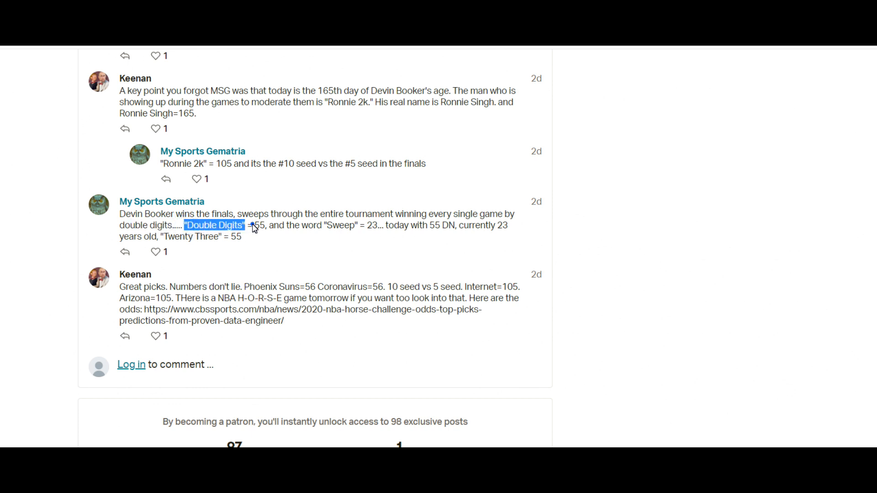
double_click(338, 225)
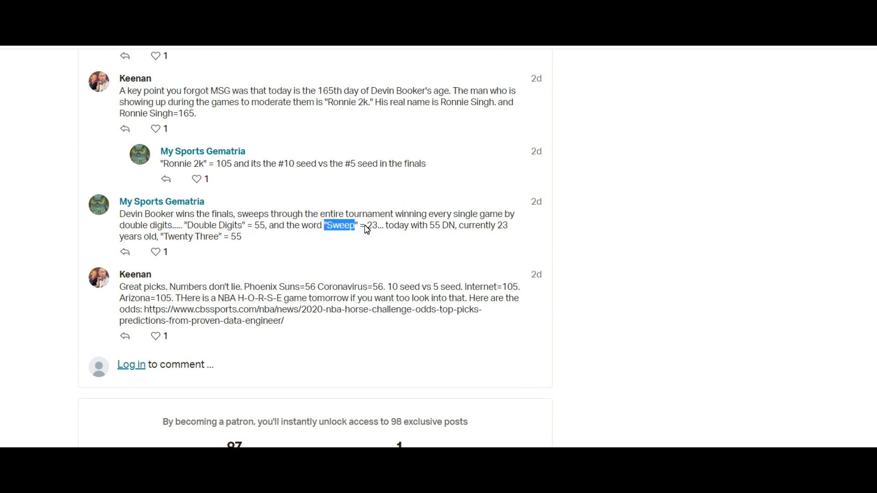
double_click(370, 225)
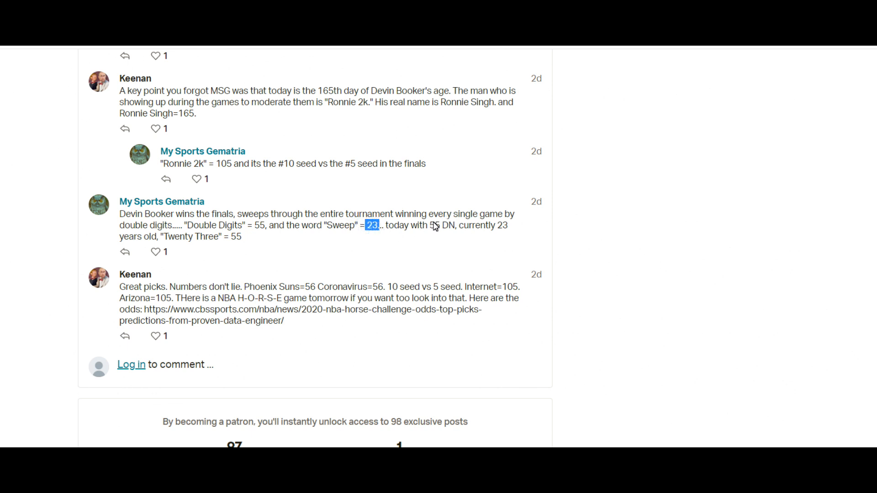
mouse_move(475, 228)
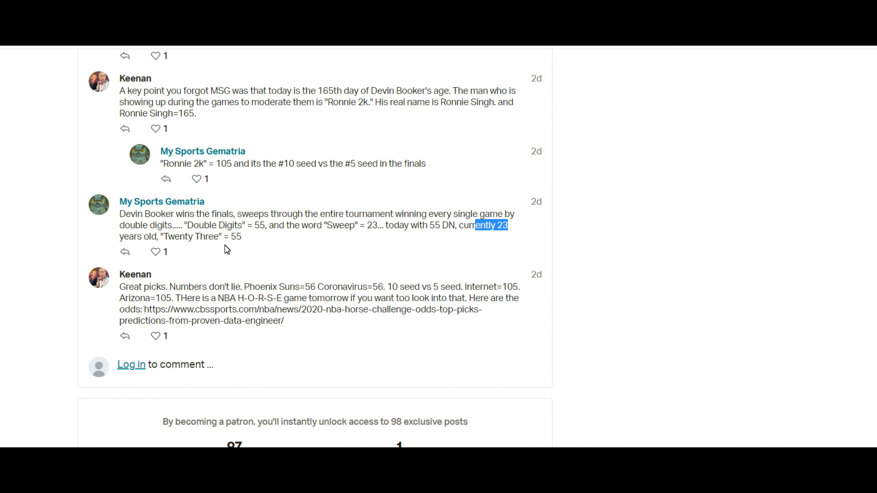
scroll("down", 3)
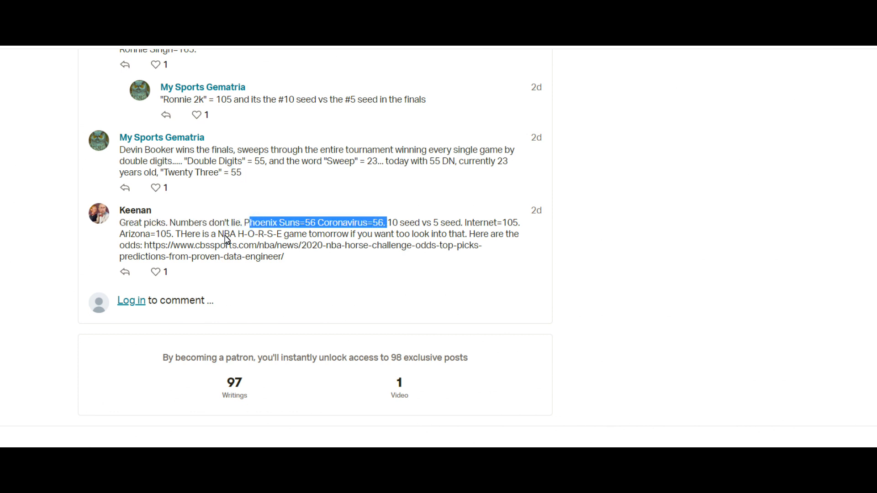
scroll("up", 3)
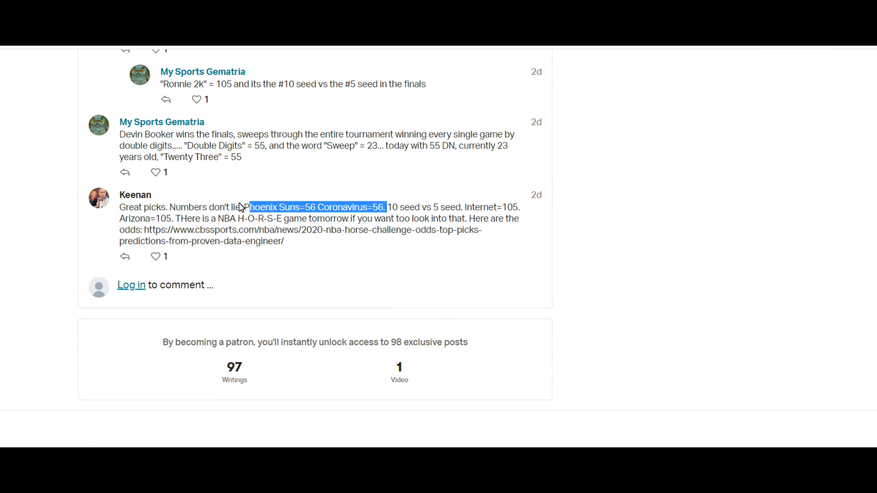
scroll("up", 3)
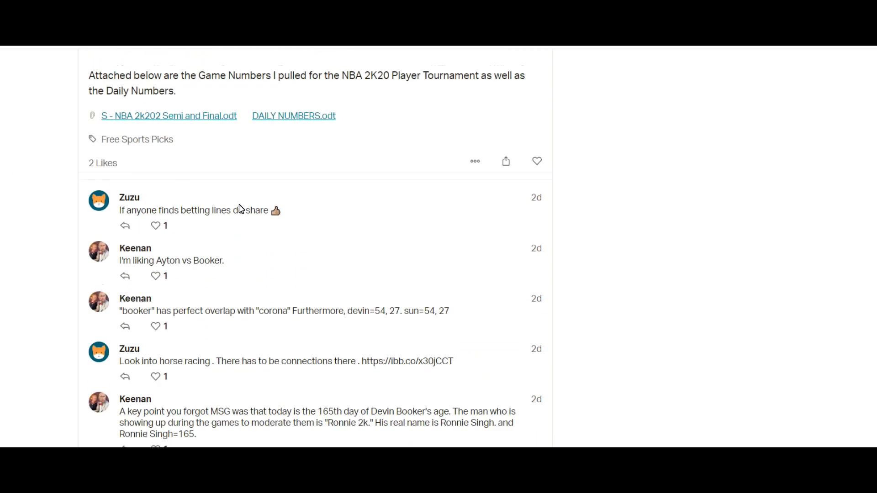
scroll("down", 3)
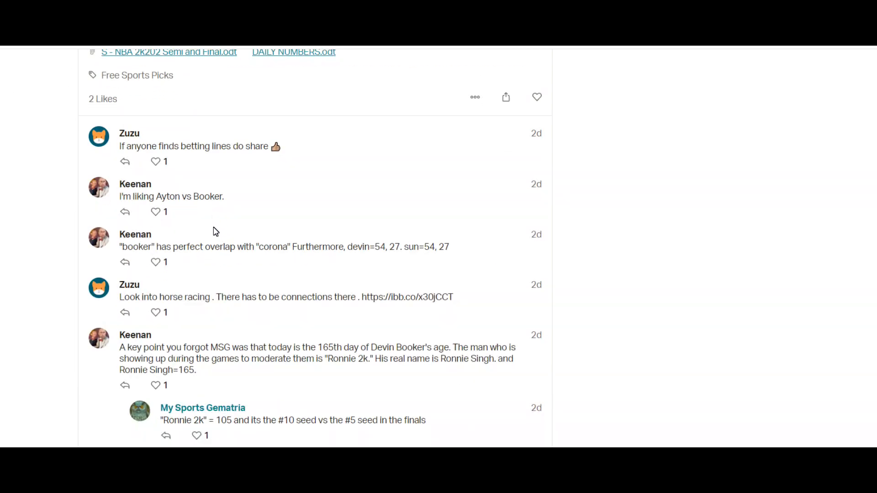
double_click(189, 196)
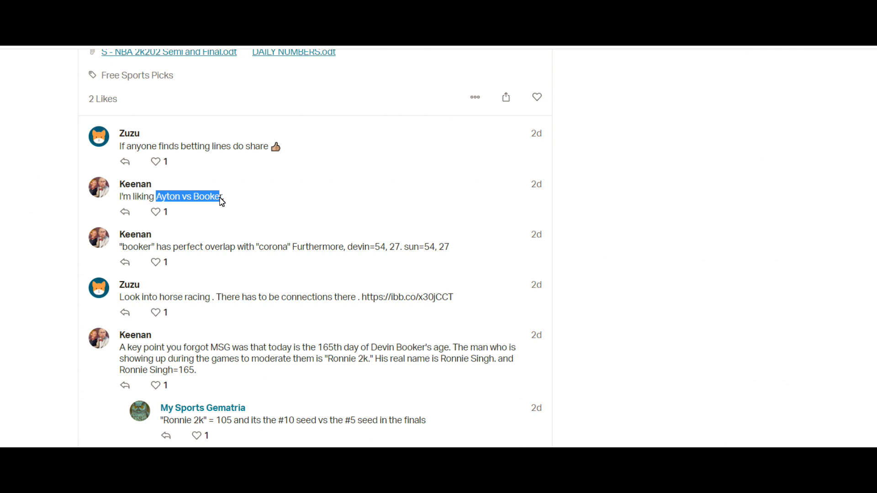
mouse_move(239, 205)
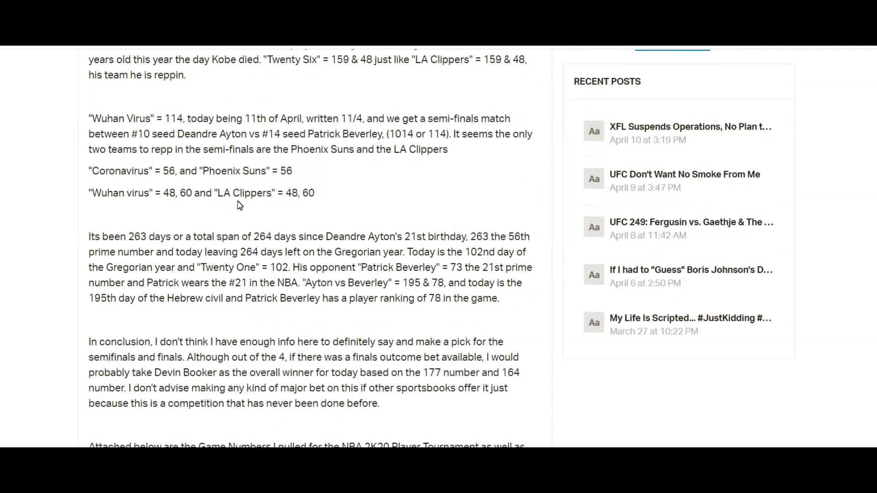
double_click(120, 184)
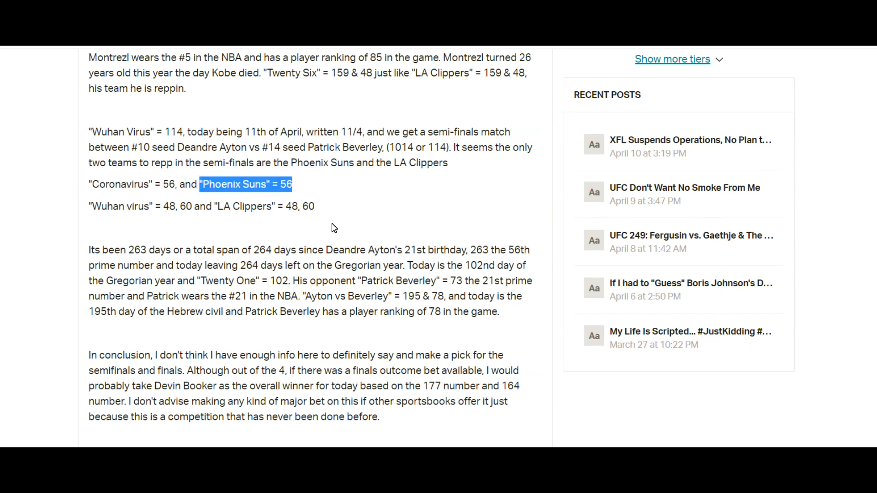
double_click(394, 250)
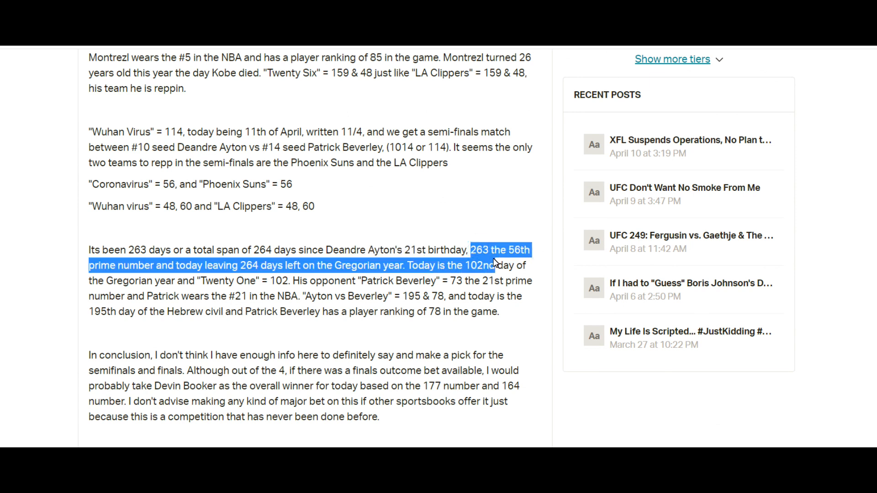
scroll("up", 3)
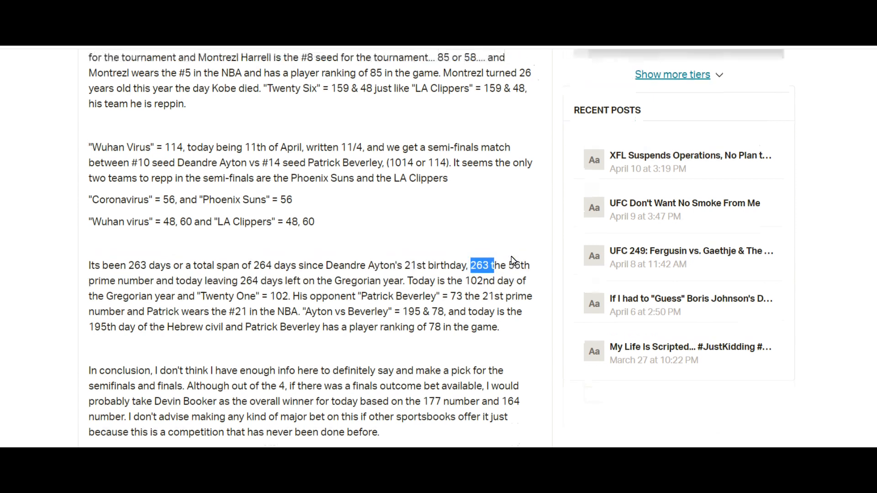
scroll("up", 3)
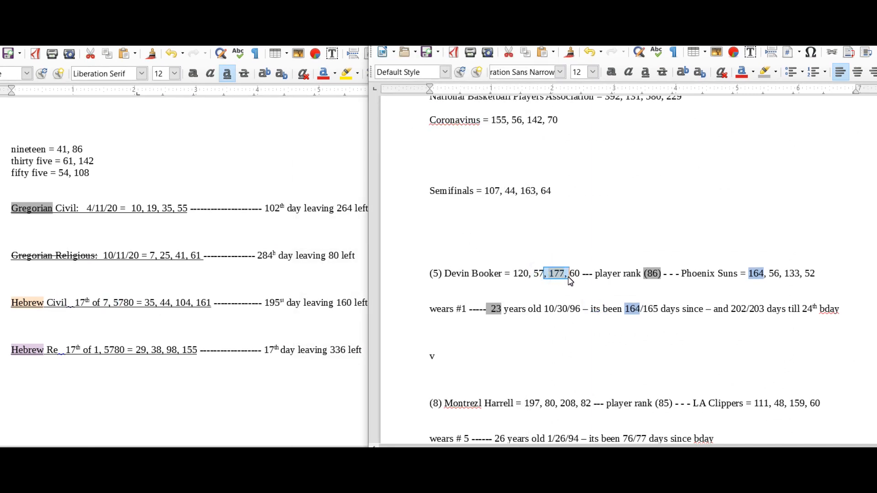
scroll("down", 3)
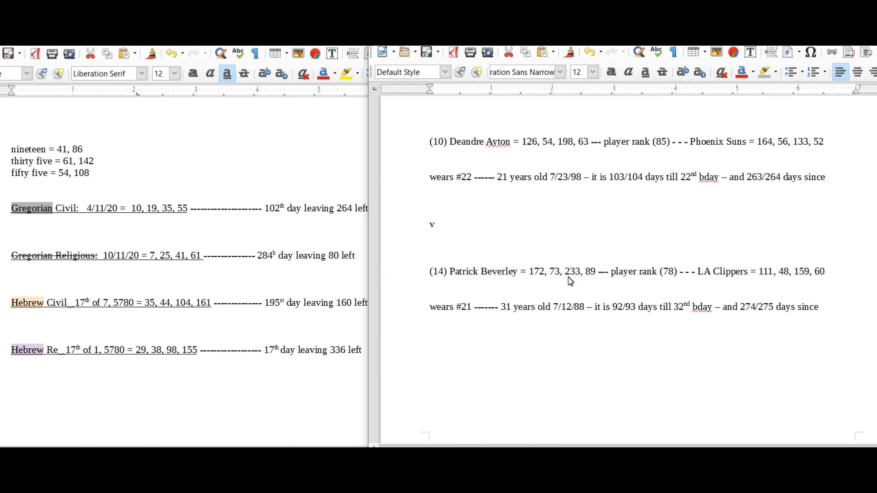
scroll("down", 3)
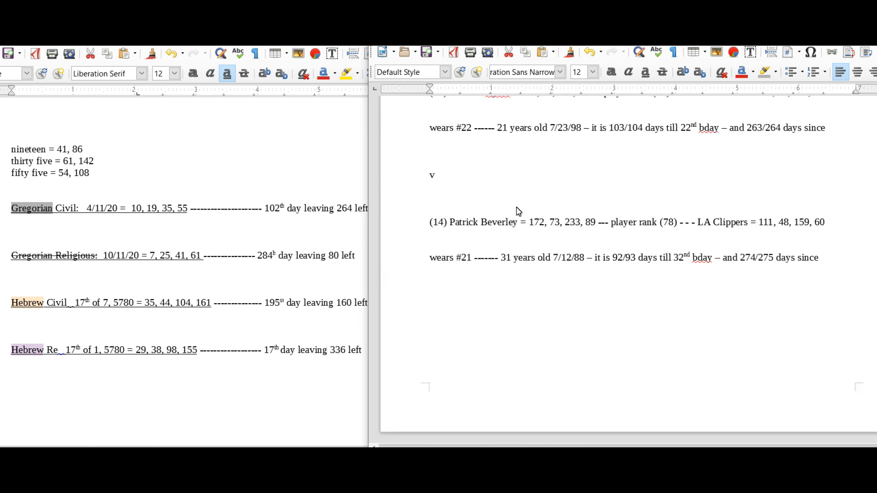